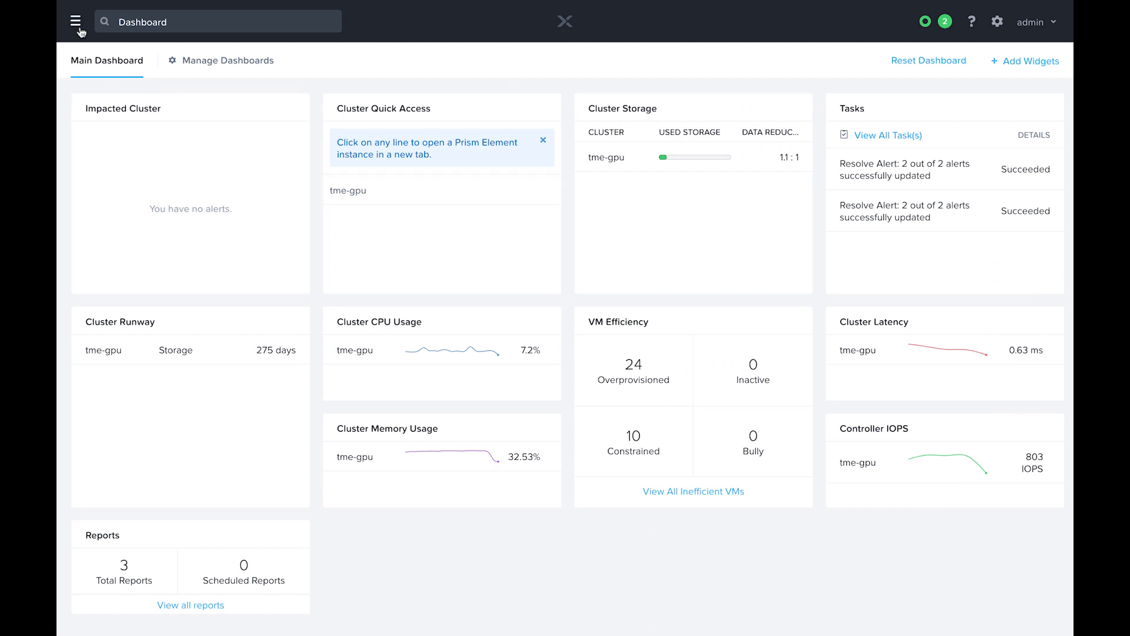
Go to the Karbon service page through Prism Central's navigation menu
{"action": "left_click", "coordinate": [76, 22]}
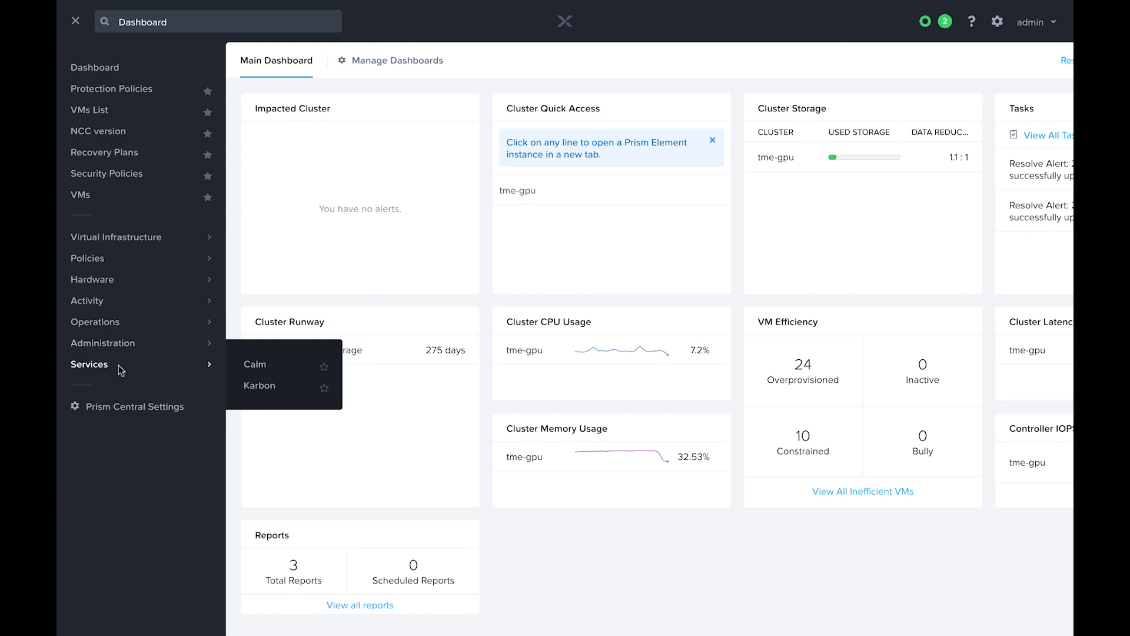
{"action": "left_click", "coordinate": [260, 385]}
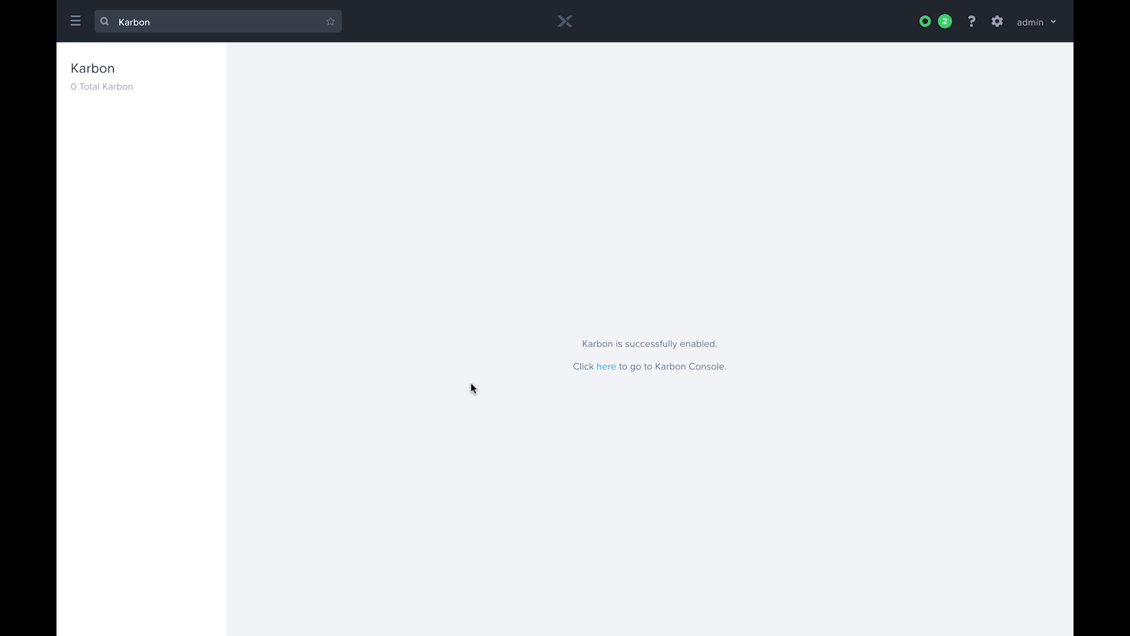
{"action": "mouse_move", "coordinate": [526, 379]}
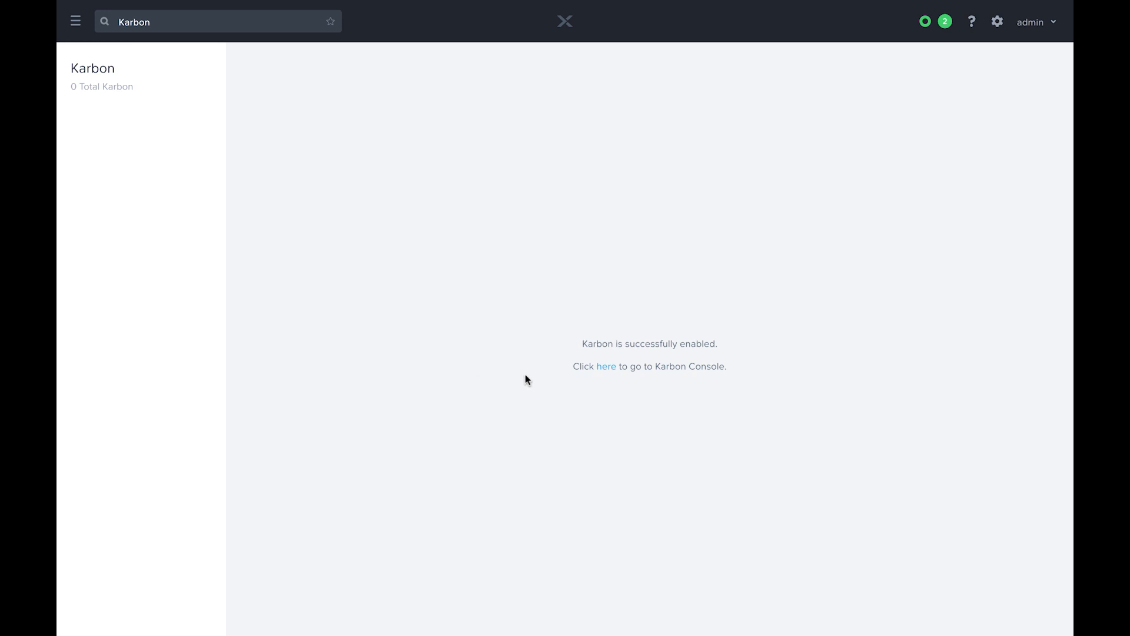
{"action": "mouse_move", "coordinate": [605, 369]}
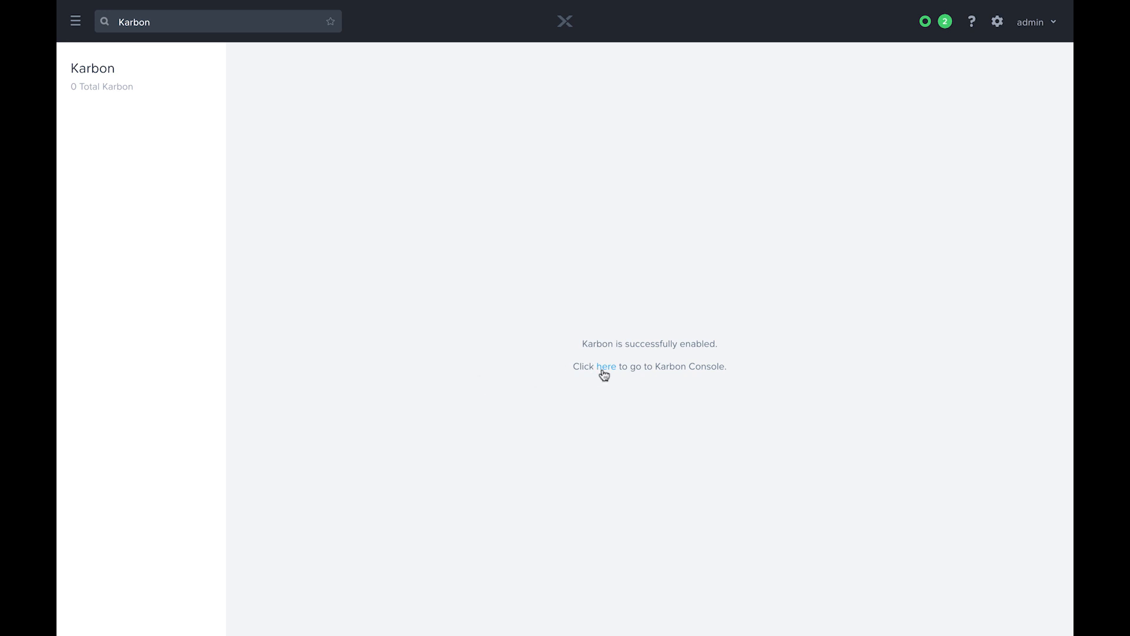
Launch the Karbon console and start a new Development Kubernetes cluster
{"action": "left_click", "coordinate": [606, 366]}
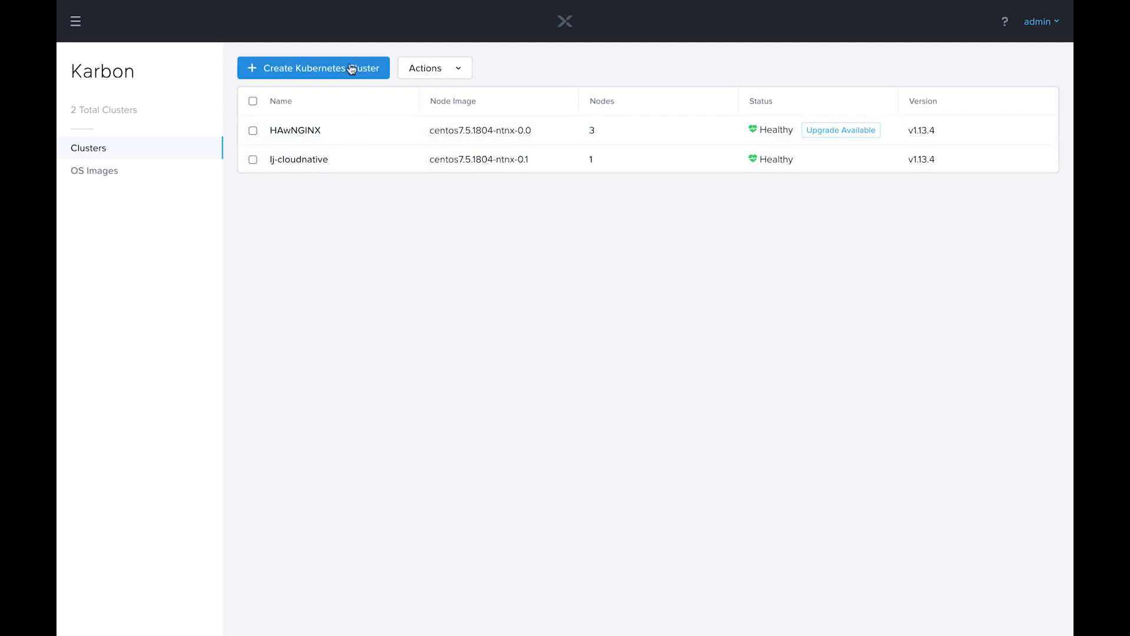
{"action": "left_click", "coordinate": [313, 68]}
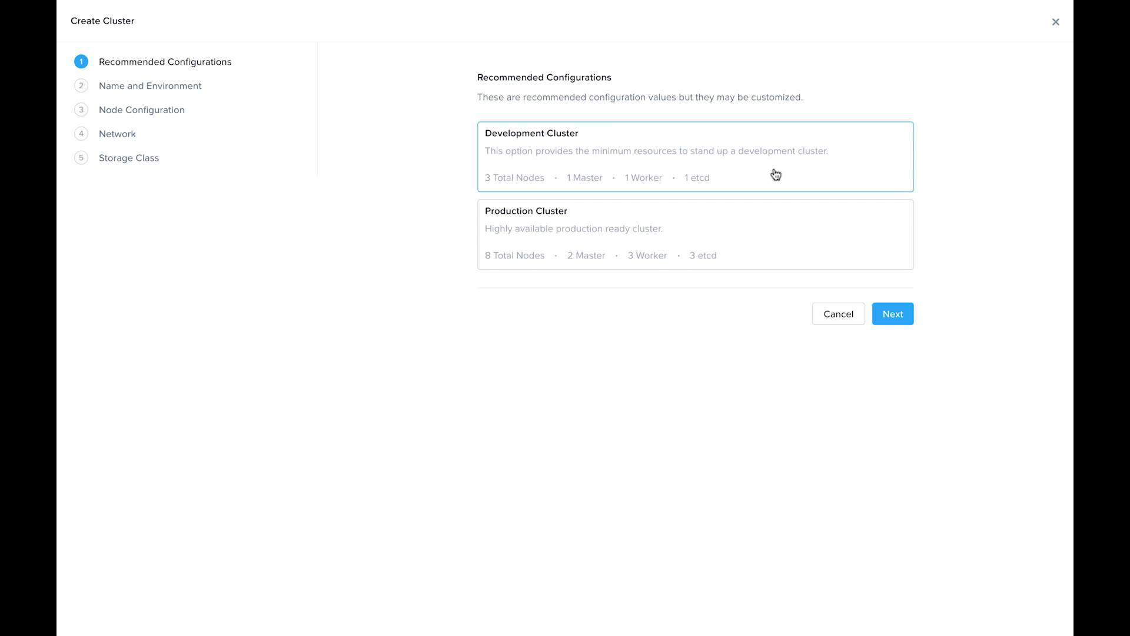
{"action": "mouse_move", "coordinate": [742, 255]}
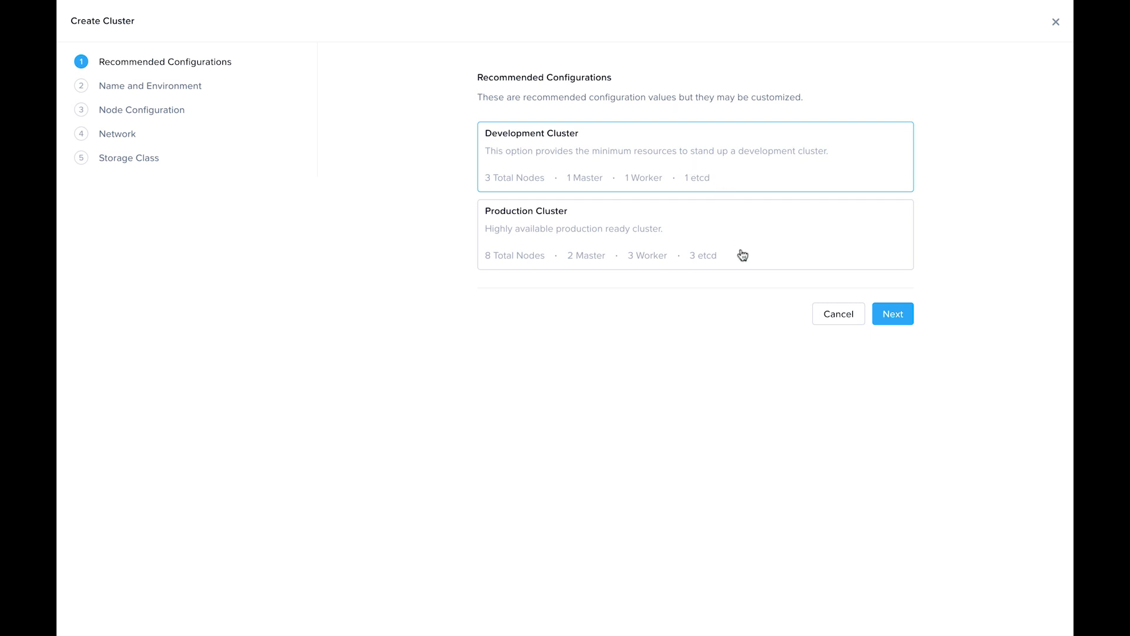
{"action": "mouse_move", "coordinate": [752, 296]}
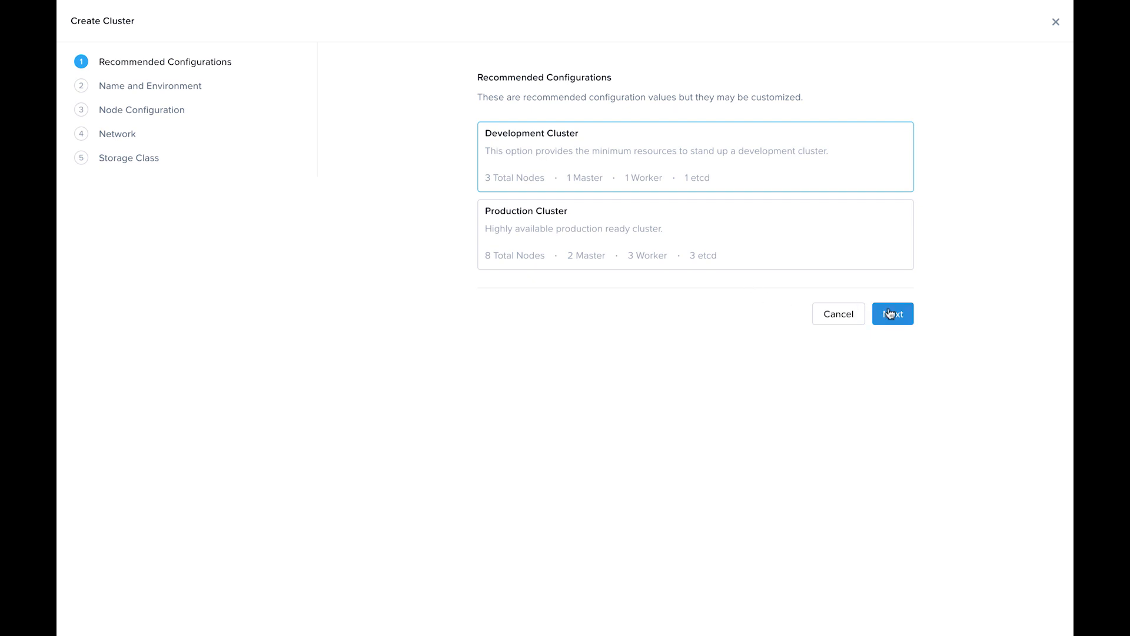
Name the cluster karbon-demo on tme-gpu with host OS centos7.5.1804-ntnx-0.0
{"action": "left_click", "coordinate": [892, 314]}
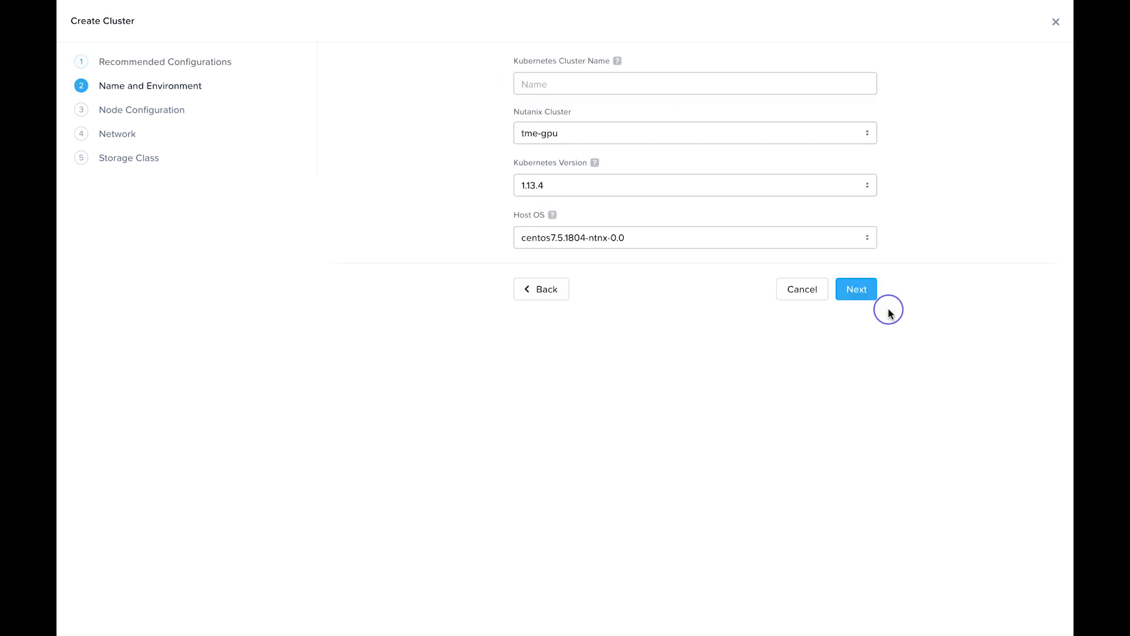
{"action": "left_click", "coordinate": [694, 83]}
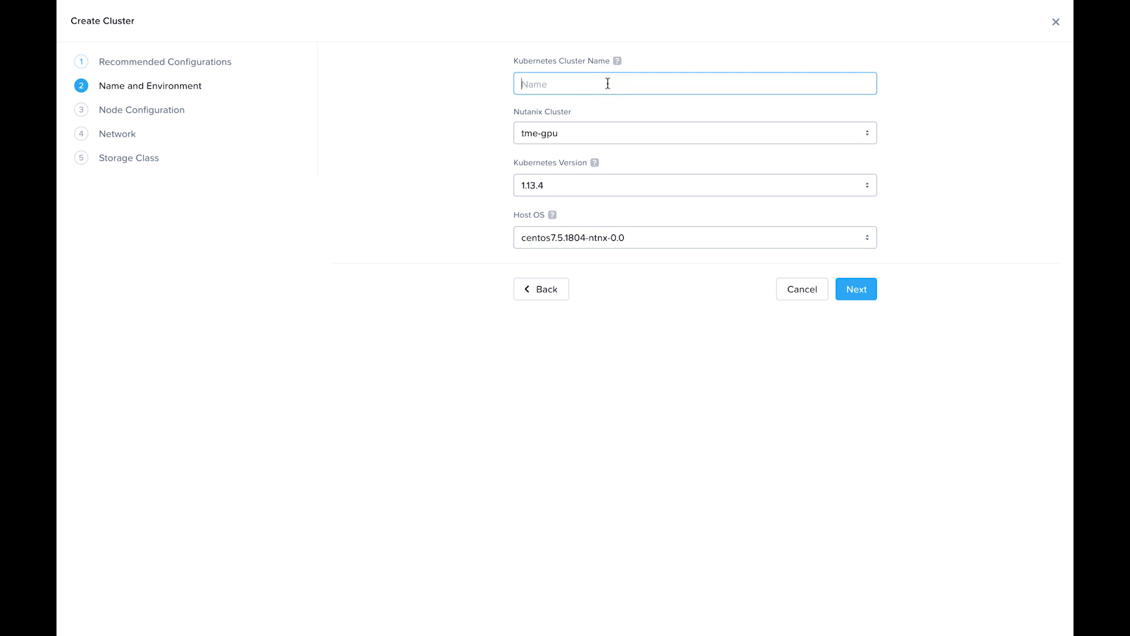
{"action": "type", "text": "karbon"}
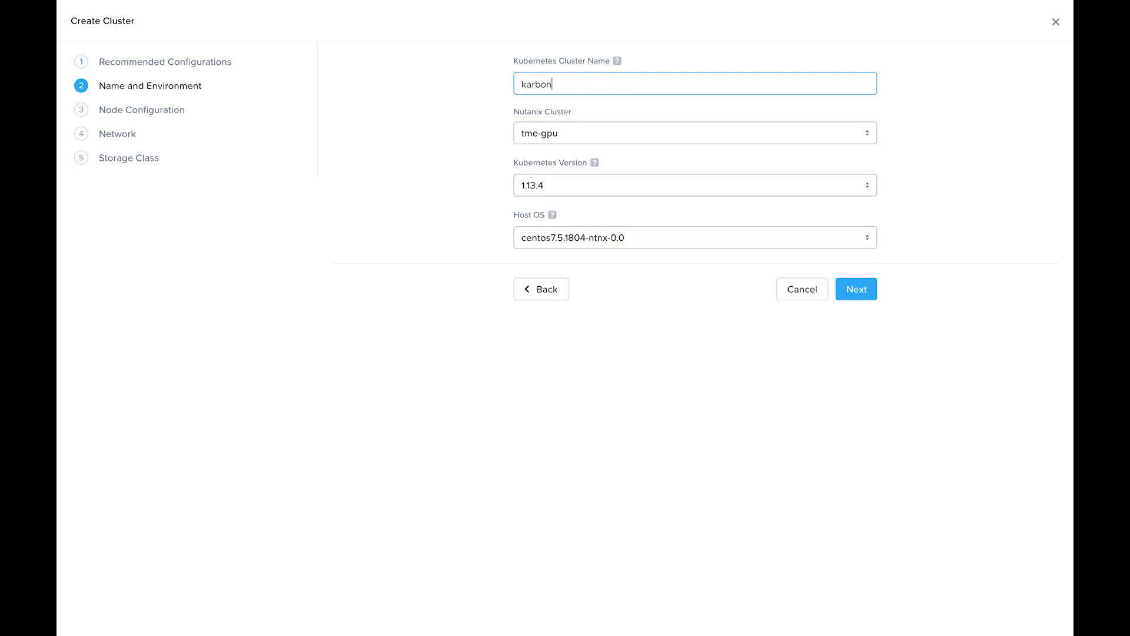
{"action": "left_click", "coordinate": [694, 132]}
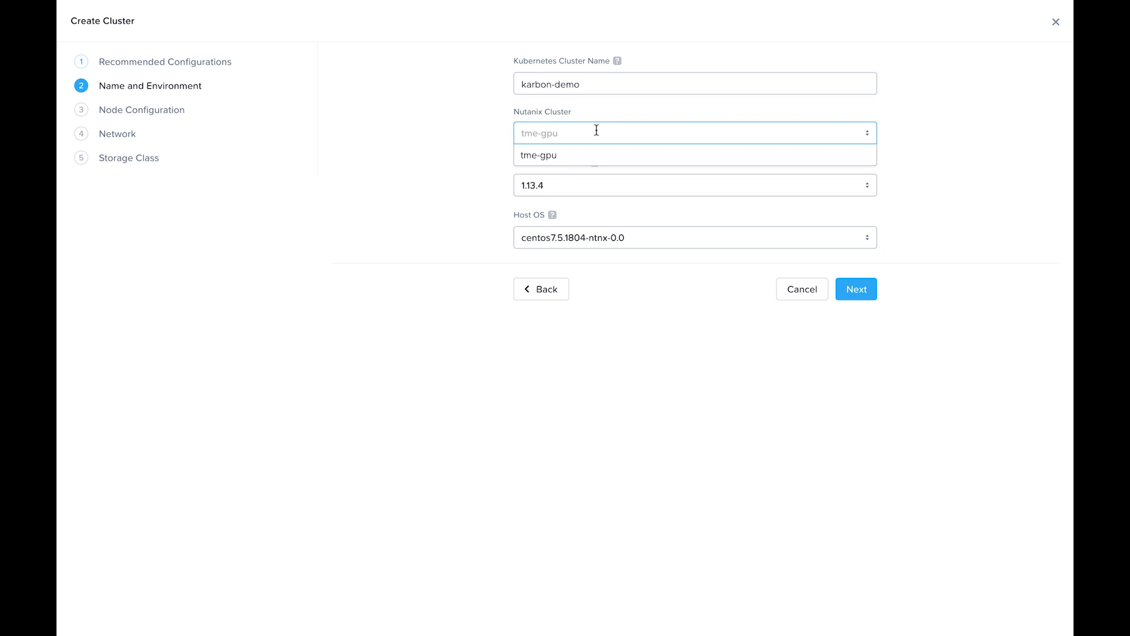
{"action": "mouse_move", "coordinate": [596, 128]}
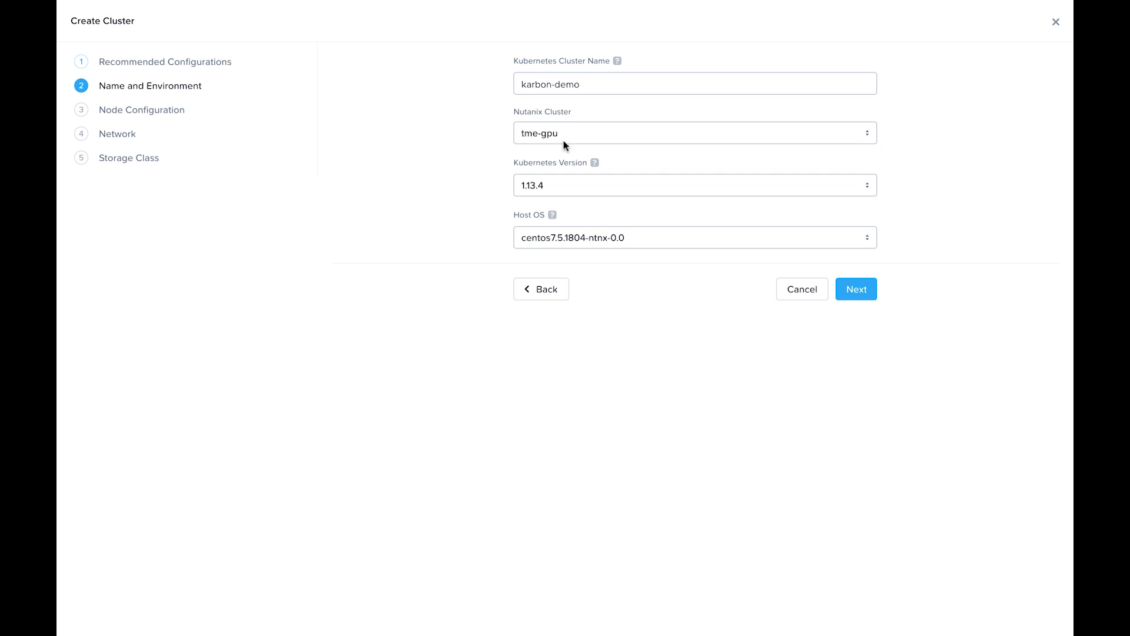
{"action": "left_click", "coordinate": [693, 184]}
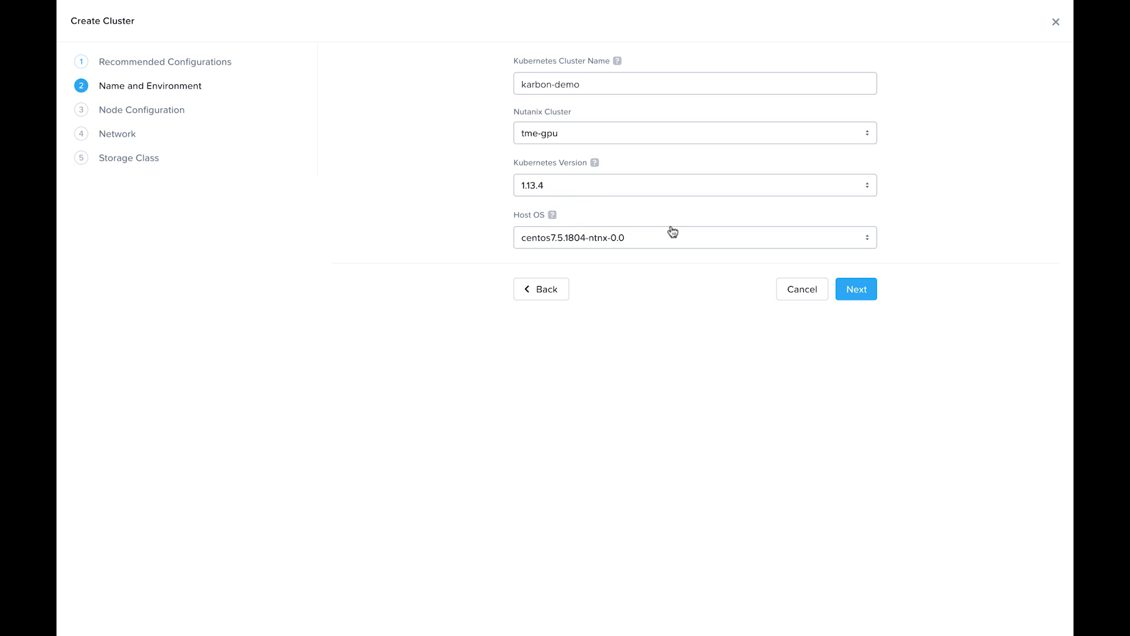
{"action": "left_click", "coordinate": [693, 237]}
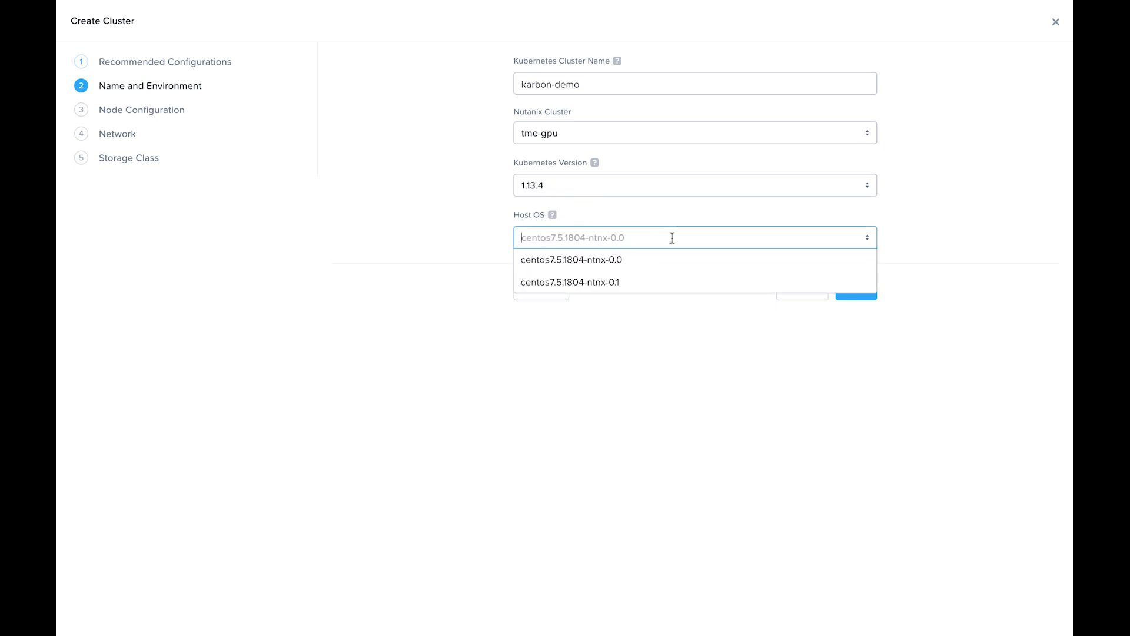
{"action": "mouse_move", "coordinate": [646, 260]}
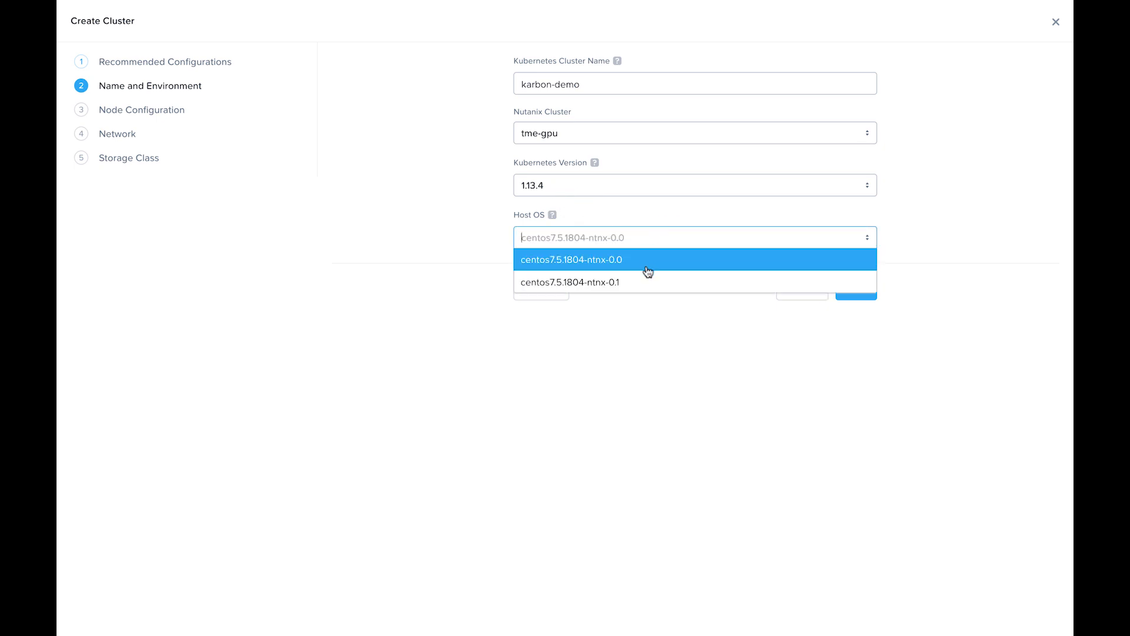
{"action": "left_click", "coordinate": [570, 259]}
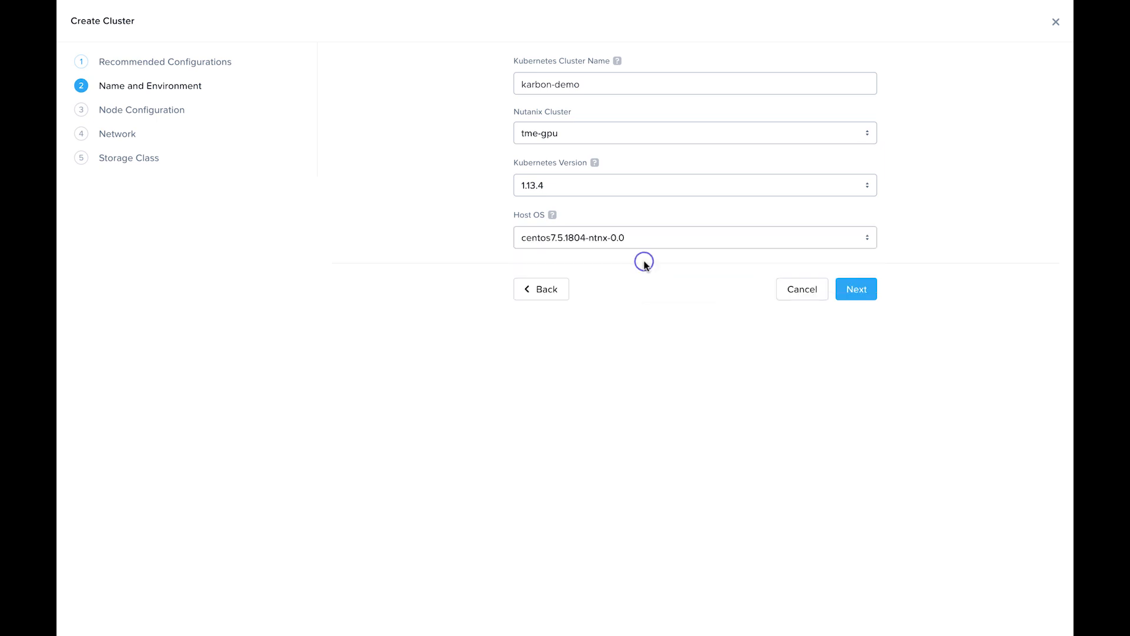
{"action": "mouse_move", "coordinate": [771, 267]}
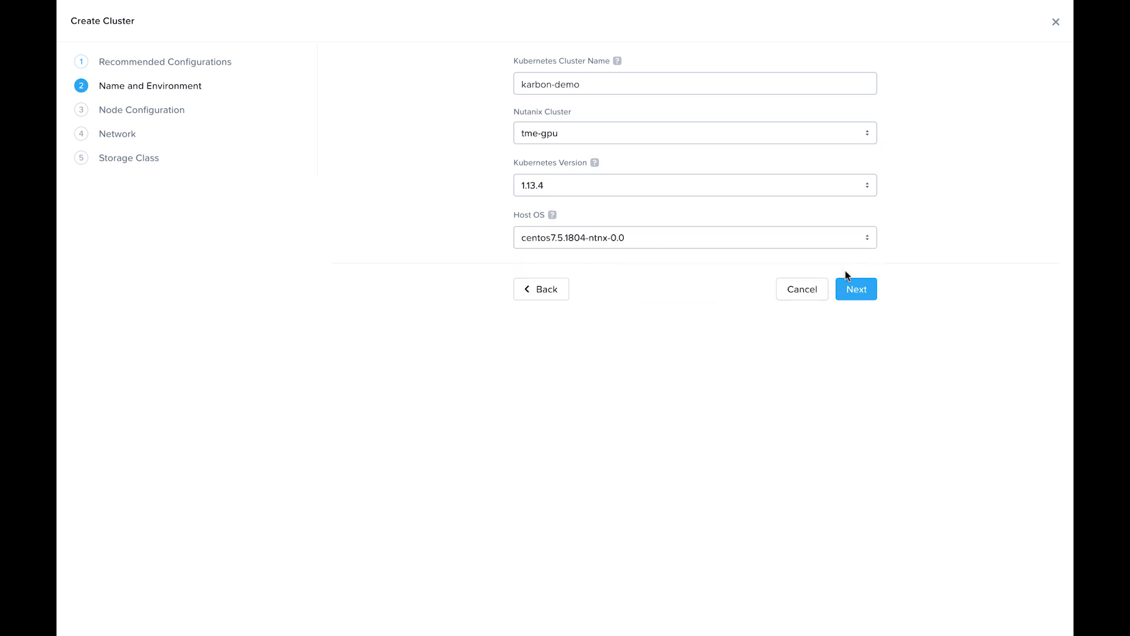
Inspect worker and master node resource details on Node Configuration, then go back
{"action": "left_click", "coordinate": [855, 288]}
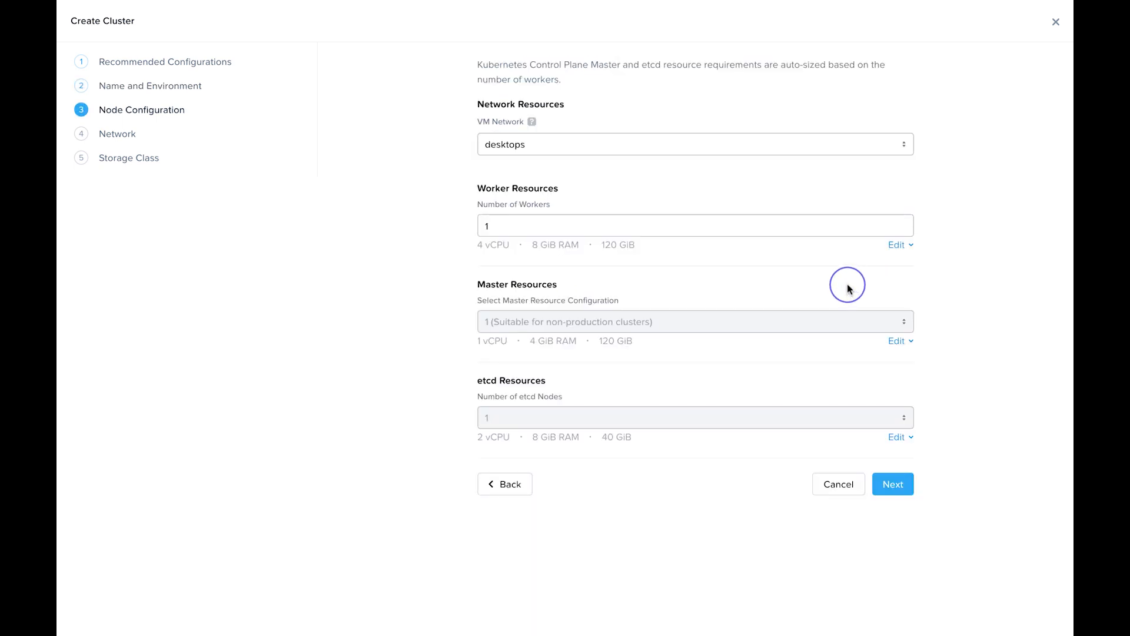
{"action": "mouse_move", "coordinate": [819, 247]}
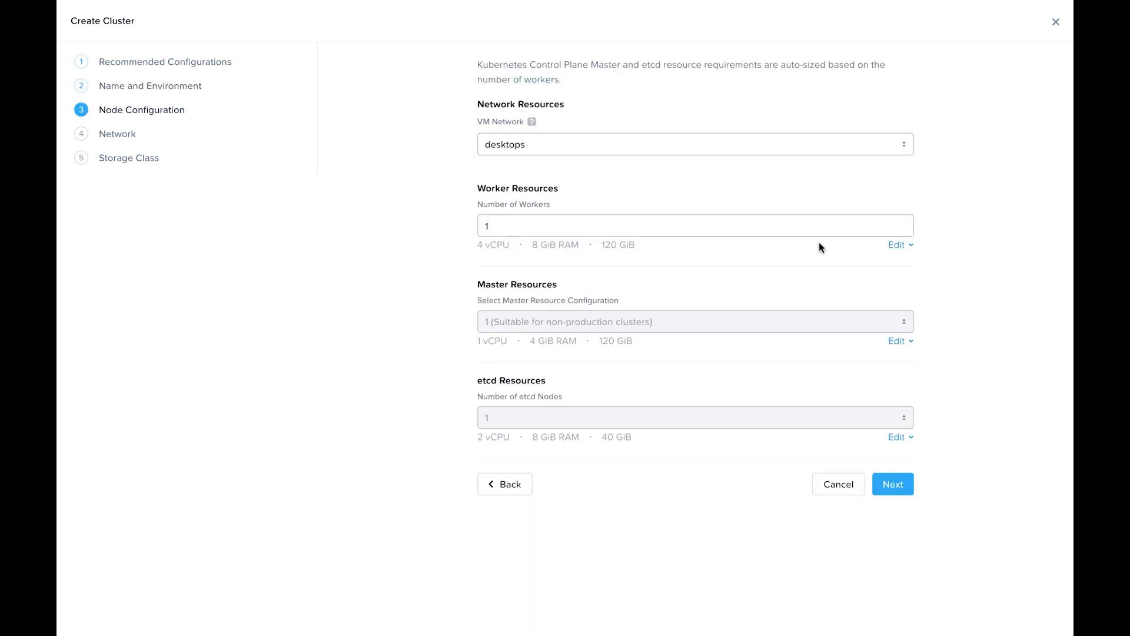
{"action": "left_click", "coordinate": [895, 244]}
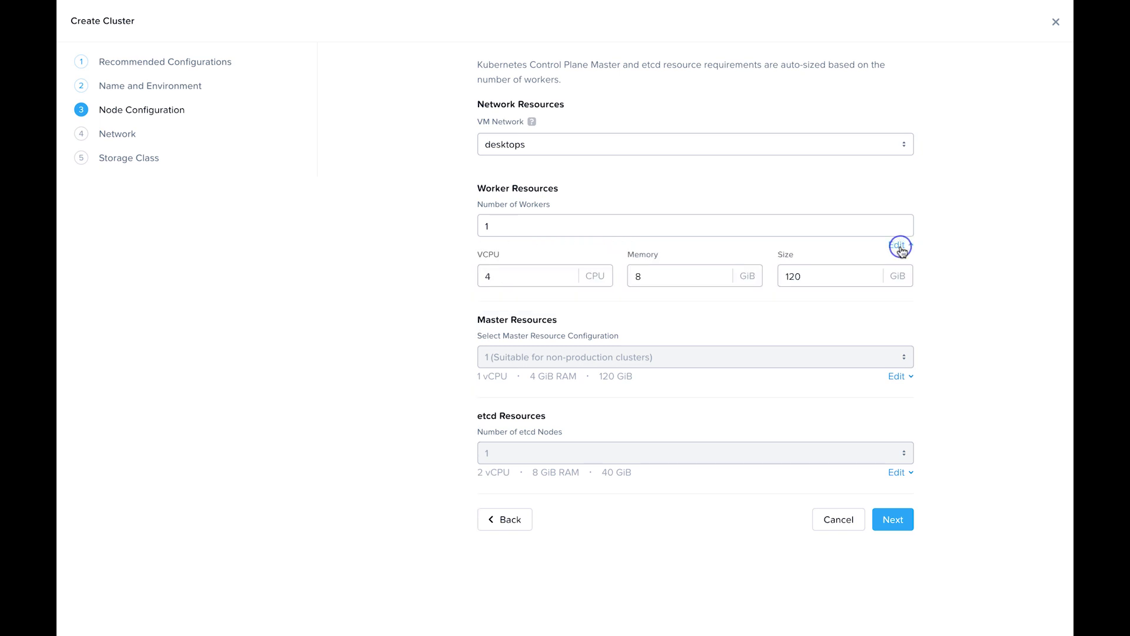
{"action": "left_click", "coordinate": [896, 244]}
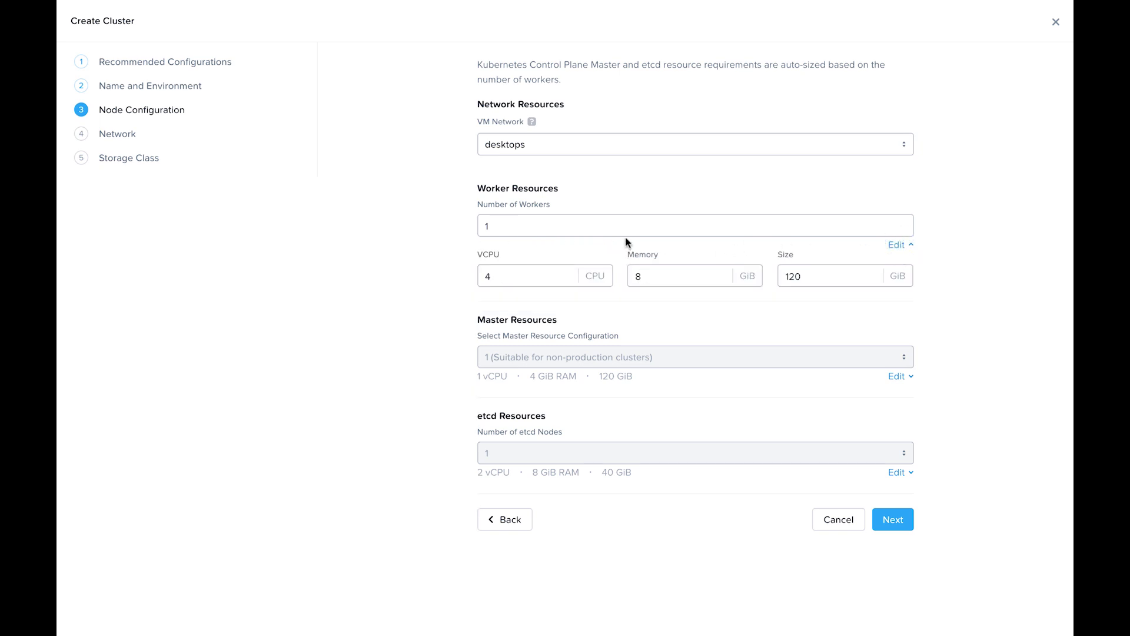
{"action": "left_click", "coordinate": [694, 225]}
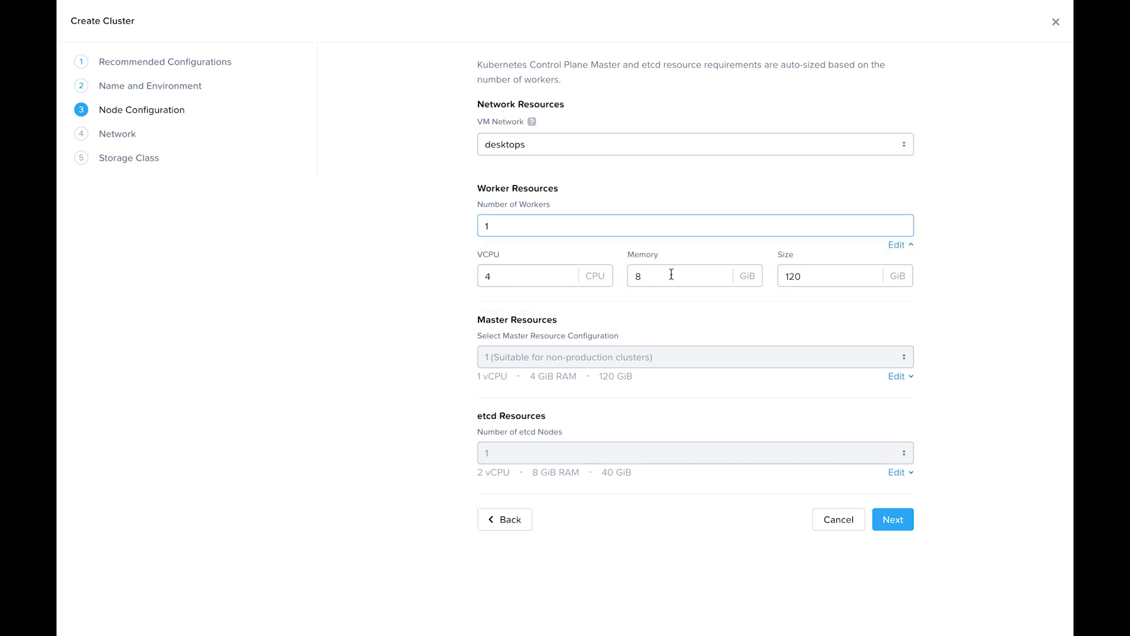
{"action": "left_click", "coordinate": [678, 276]}
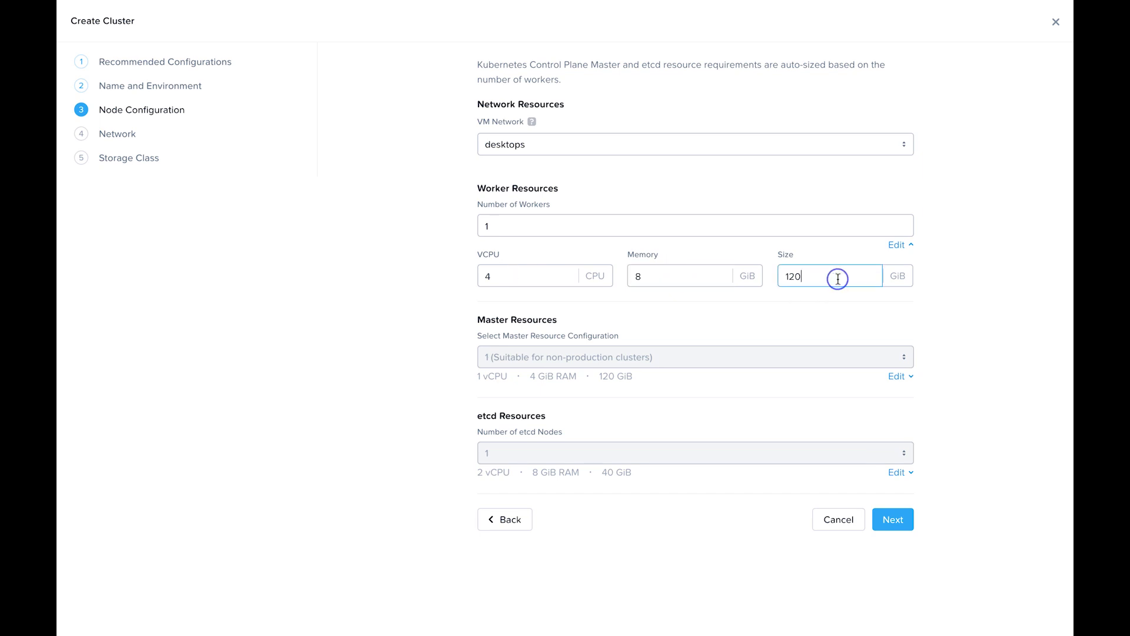
{"action": "mouse_move", "coordinate": [564, 426]}
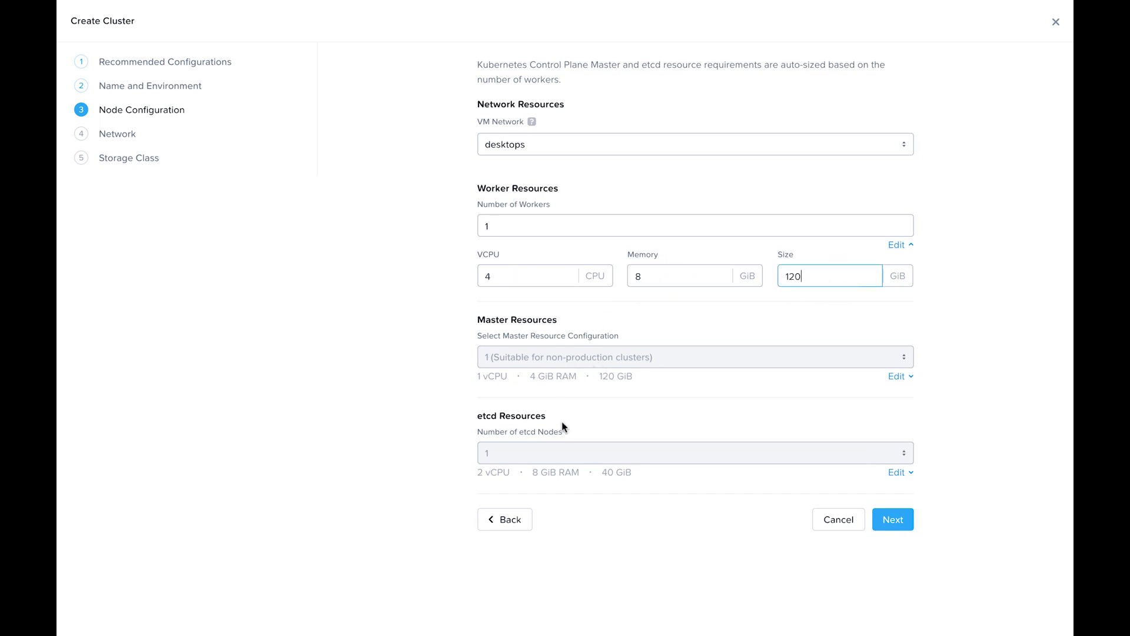
{"action": "mouse_move", "coordinate": [922, 440]}
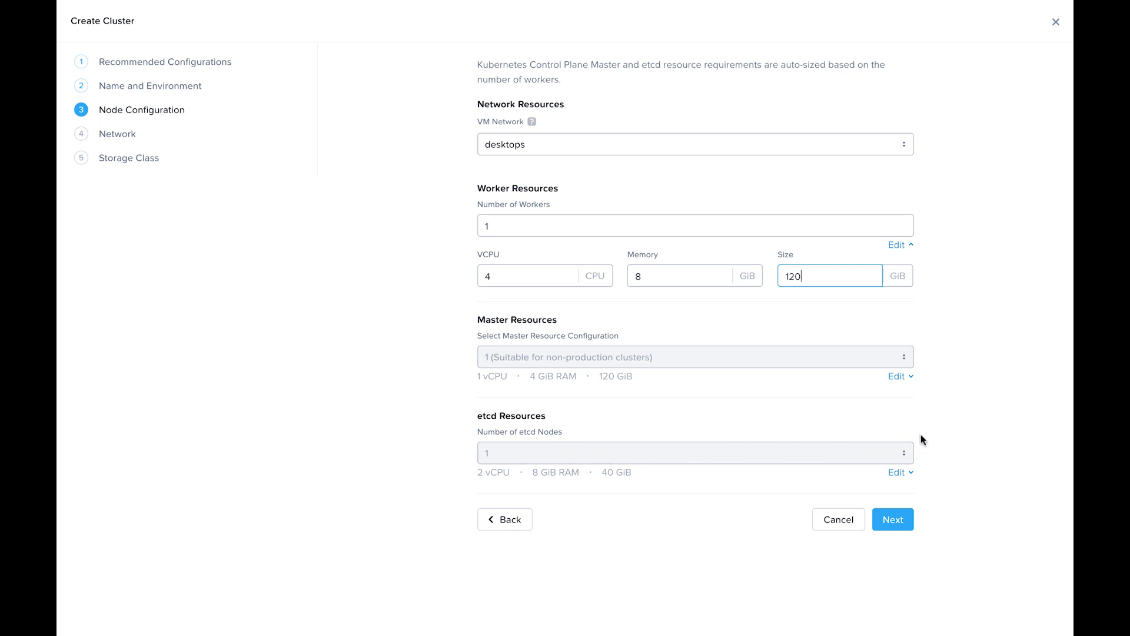
{"action": "left_click", "coordinate": [895, 375]}
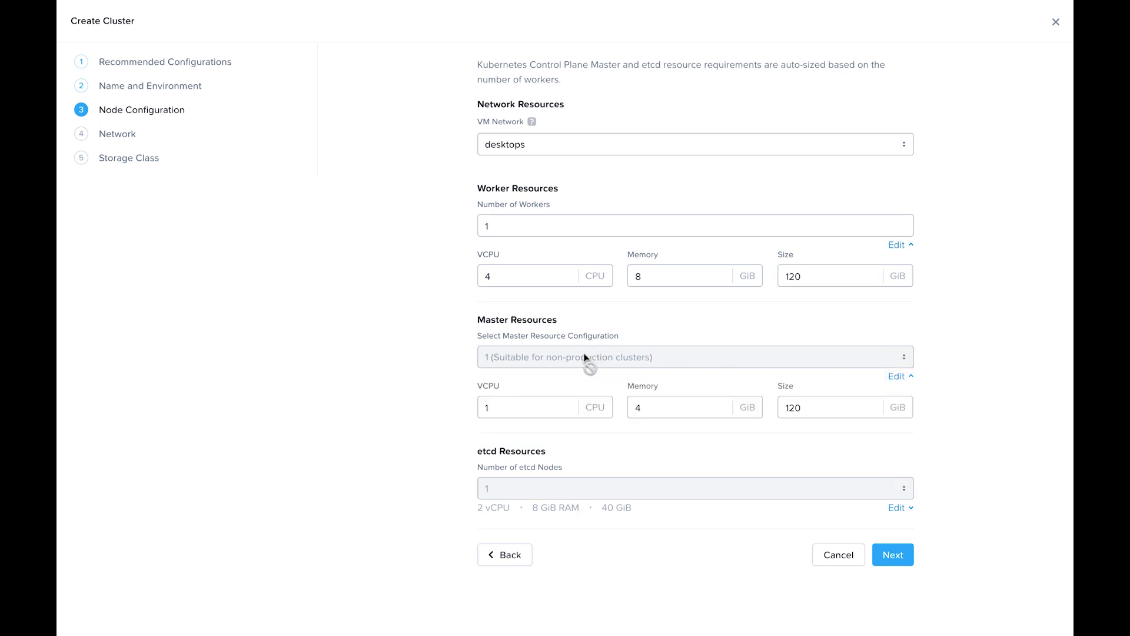
{"action": "mouse_move", "coordinate": [899, 517]}
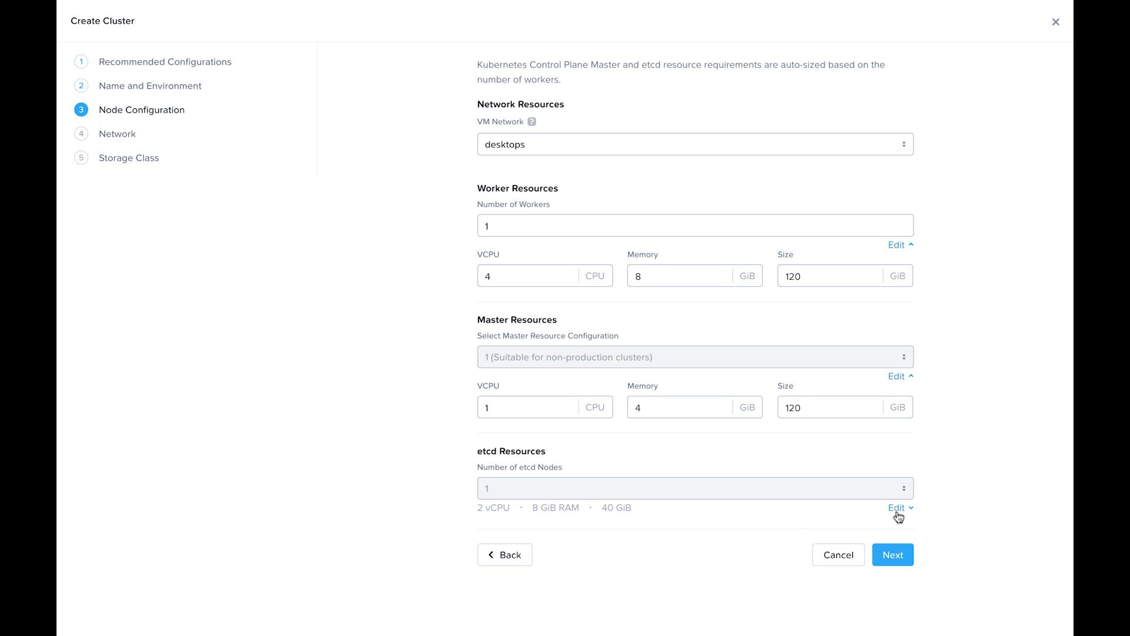
{"action": "left_click", "coordinate": [896, 508]}
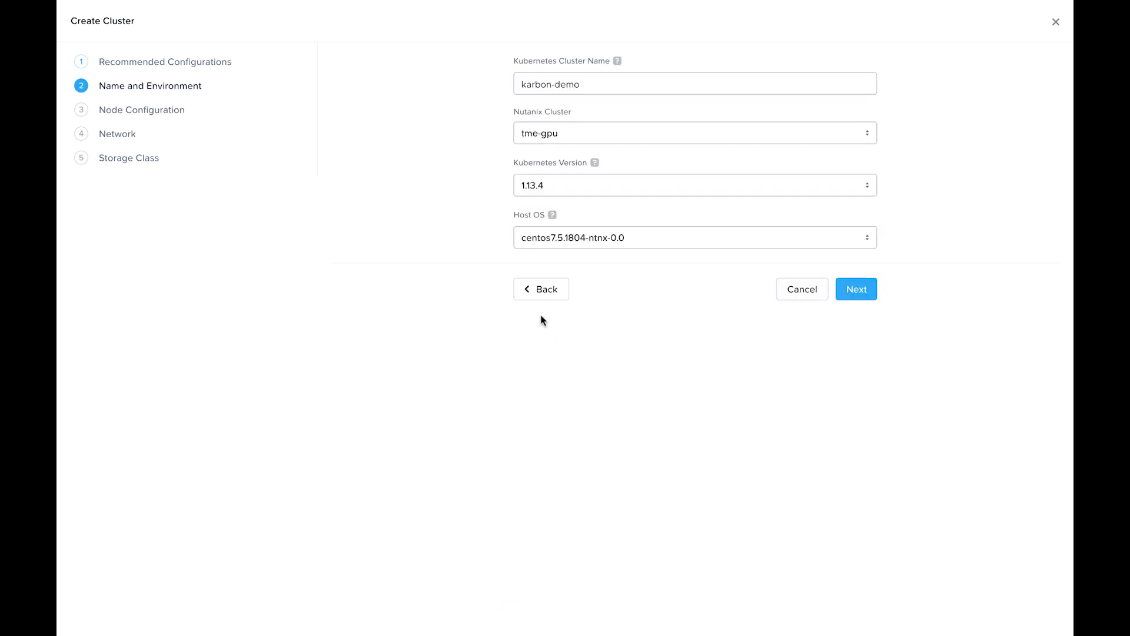
Switch to the Production Cluster preset and advance to node configuration
{"action": "left_click", "coordinate": [540, 289]}
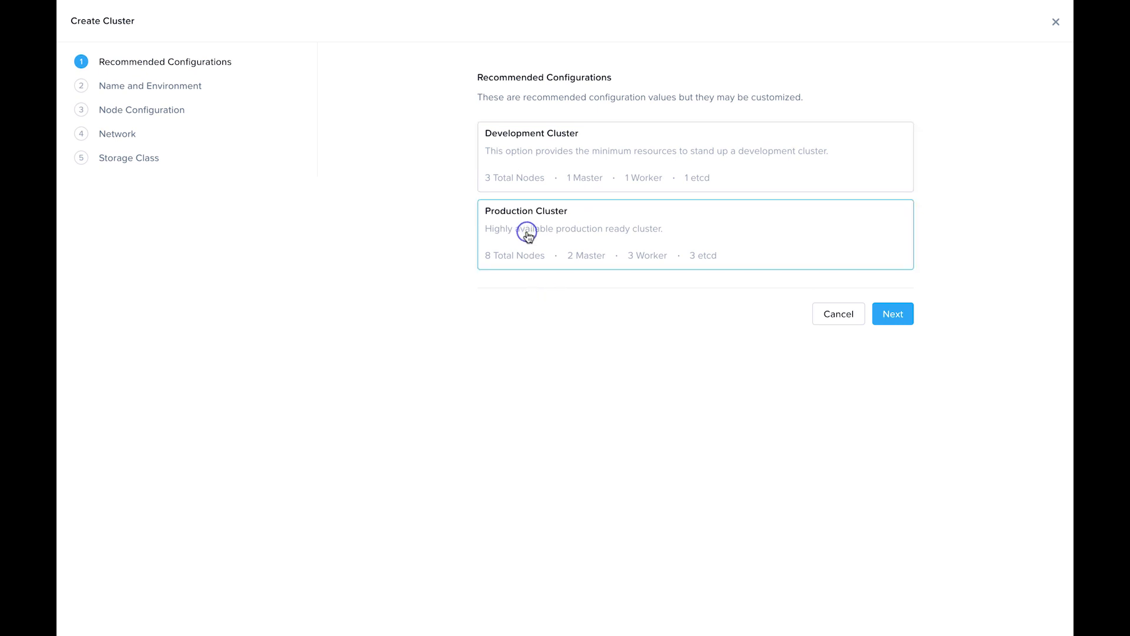
{"action": "left_click", "coordinate": [892, 313]}
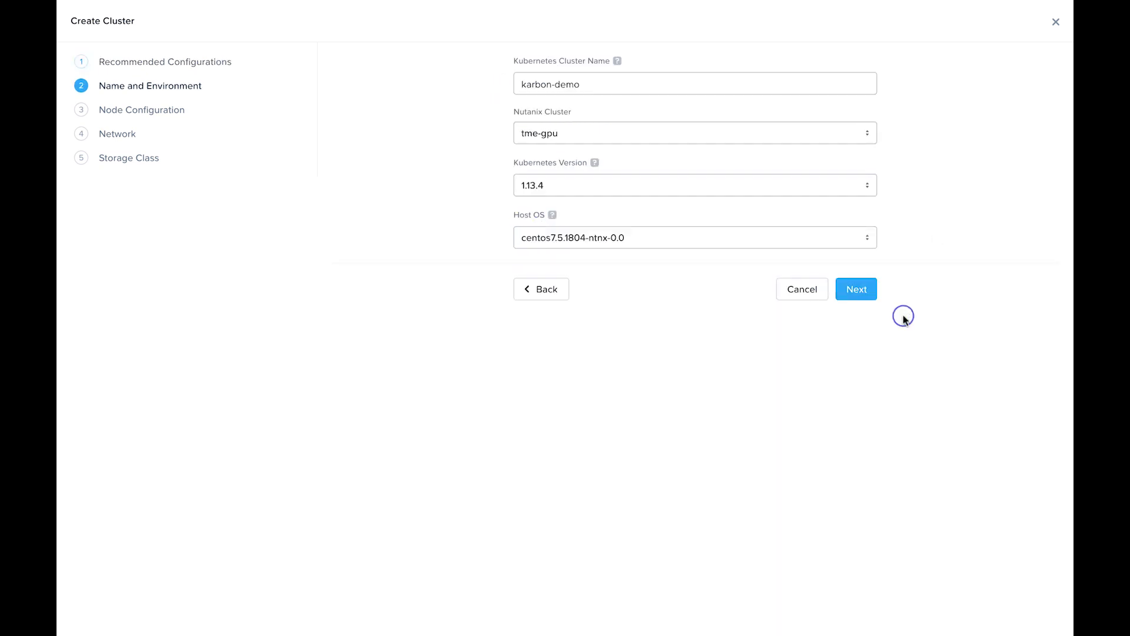
{"action": "left_click", "coordinate": [856, 289]}
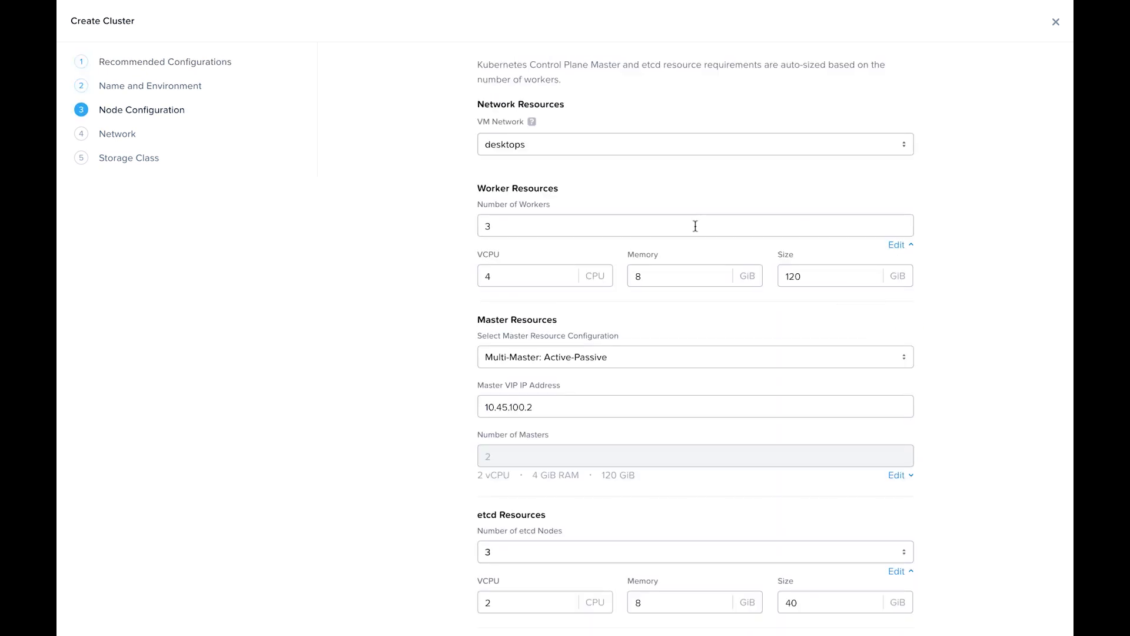
{"action": "scroll", "scroll_direction": "down", "scroll_amount": 3}
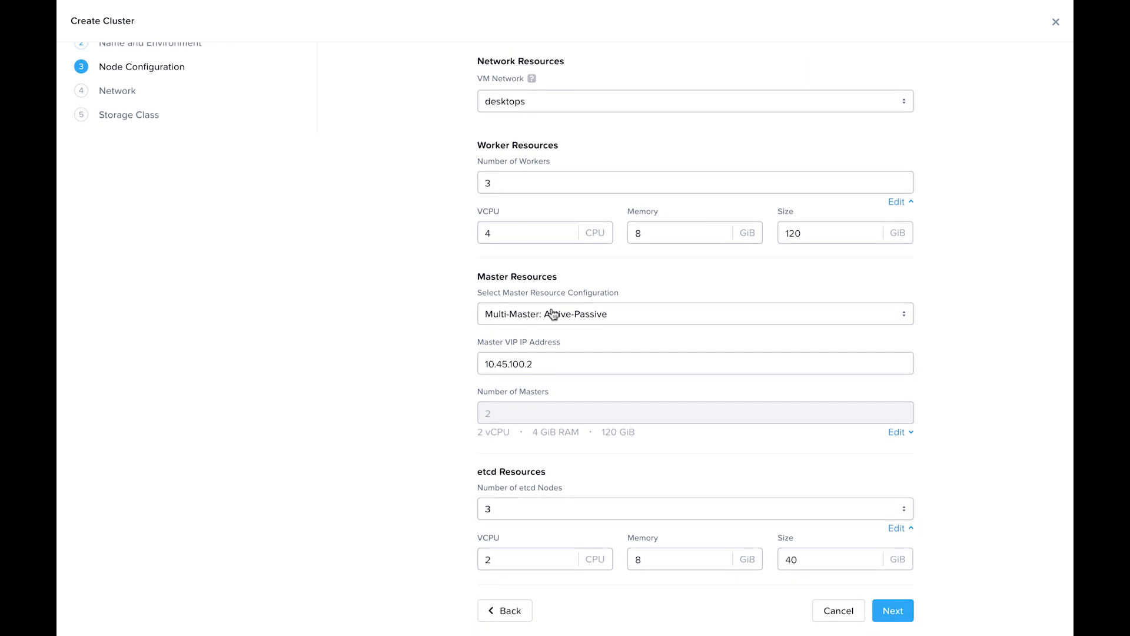
Try an external load balancer, then keep two Active-Passive masters at VIP 10.45.100.2
{"action": "left_click", "coordinate": [694, 314]}
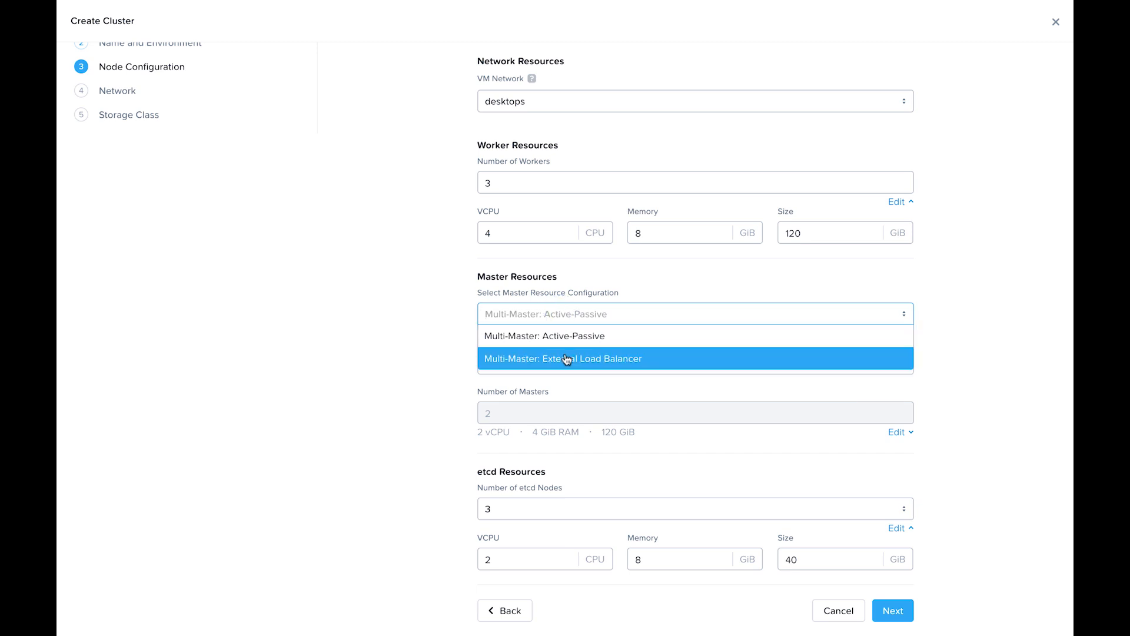
{"action": "left_click", "coordinate": [562, 359]}
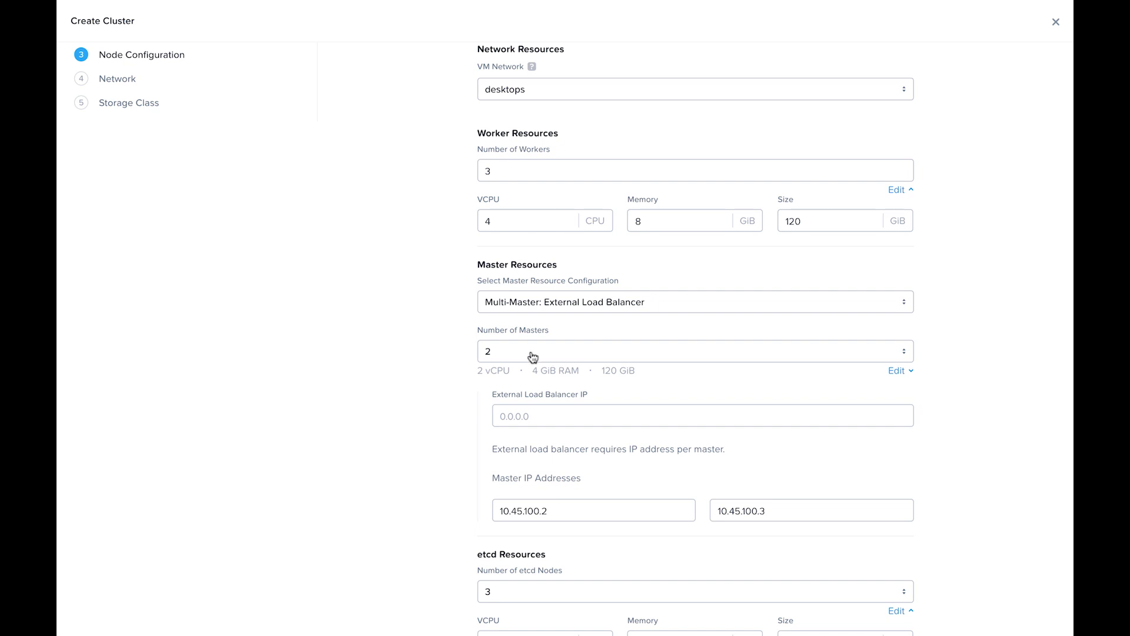
{"action": "left_click", "coordinate": [694, 351]}
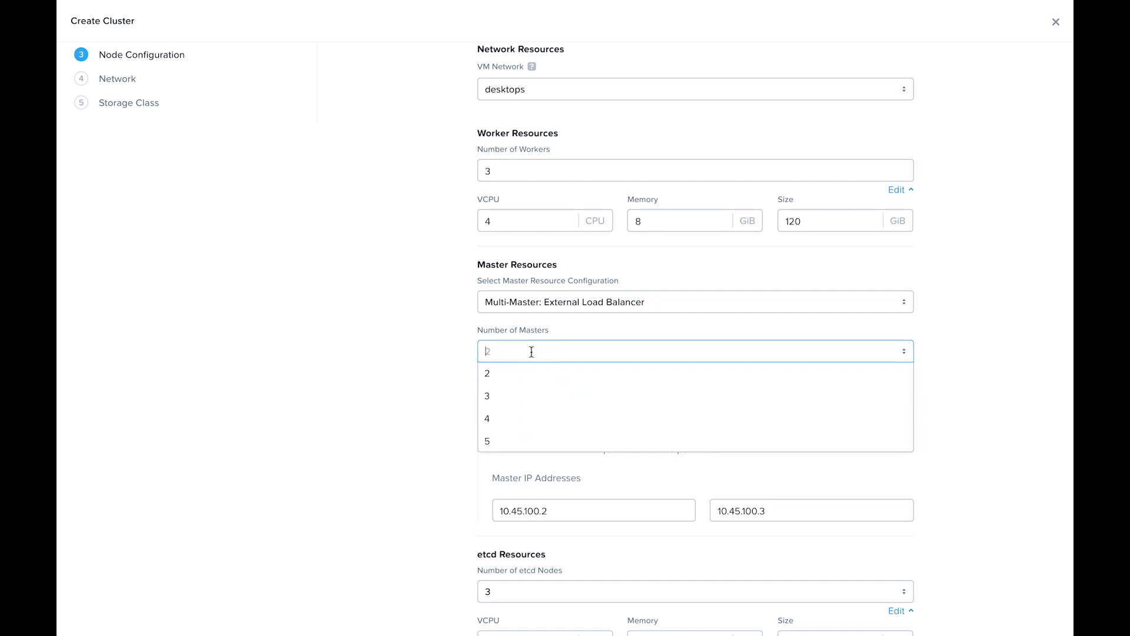
{"action": "left_click", "coordinate": [488, 374]}
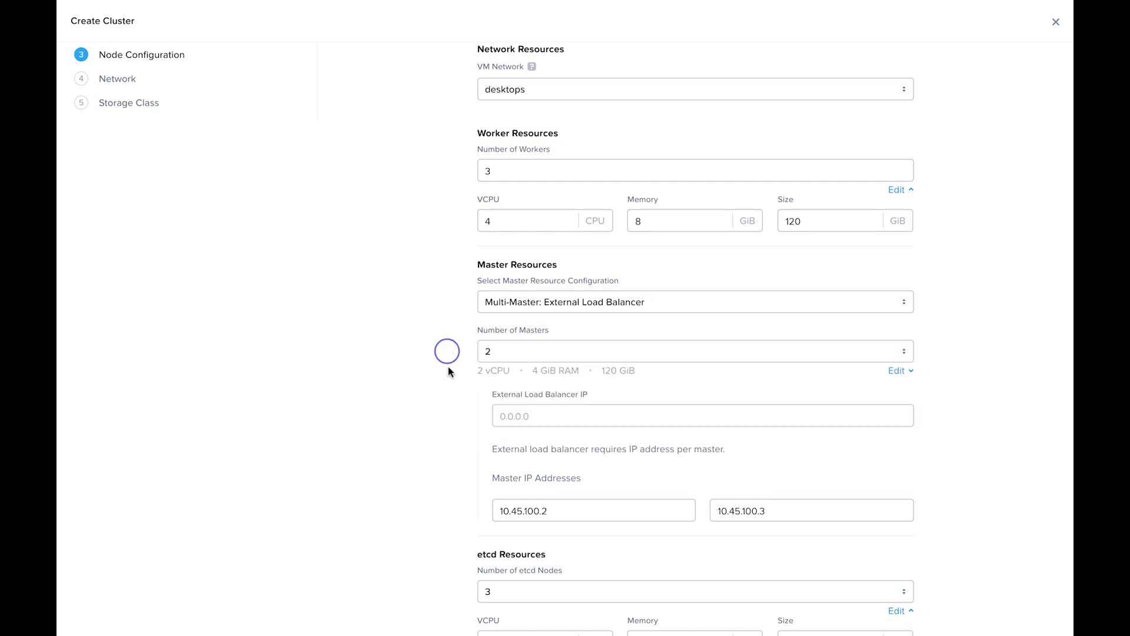
{"action": "left_click", "coordinate": [701, 415]}
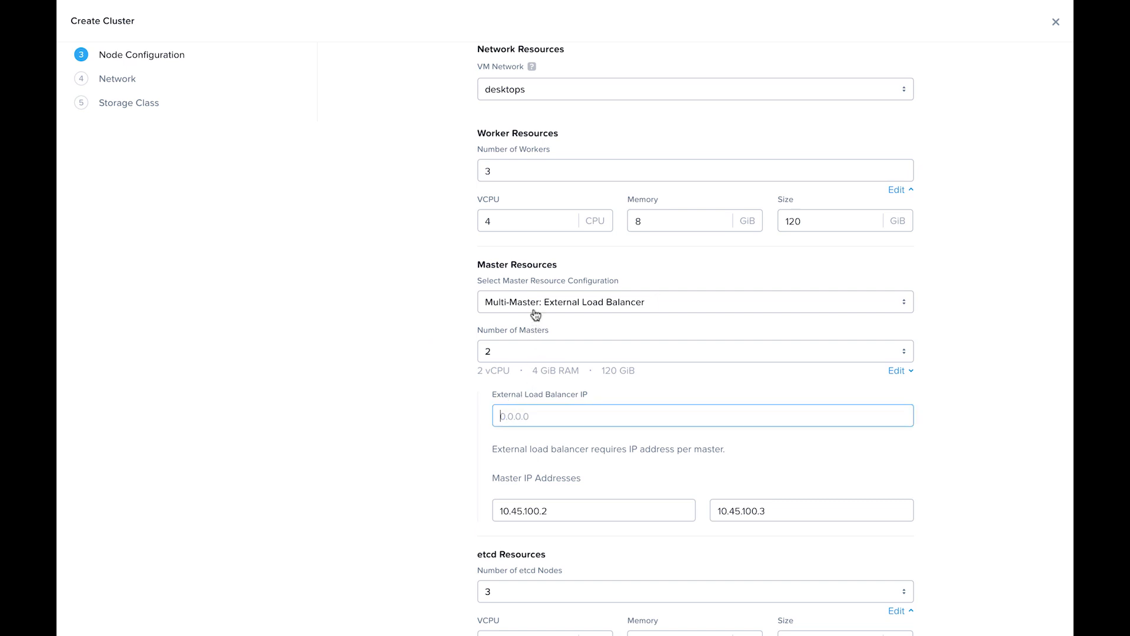
{"action": "left_click", "coordinate": [694, 301]}
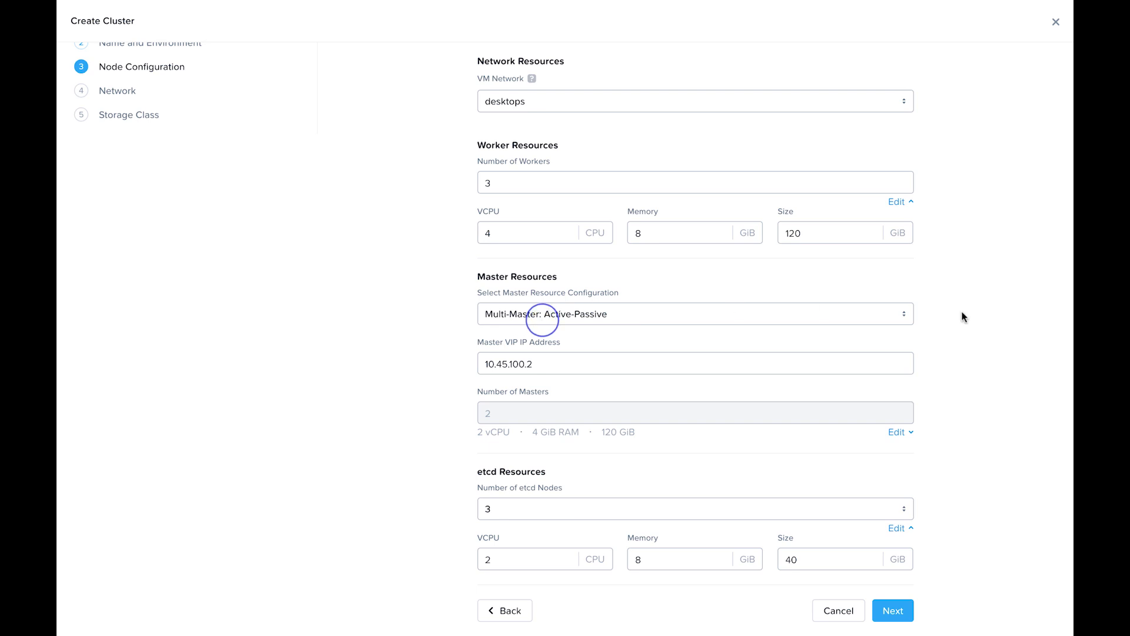
{"action": "mouse_move", "coordinate": [953, 421]}
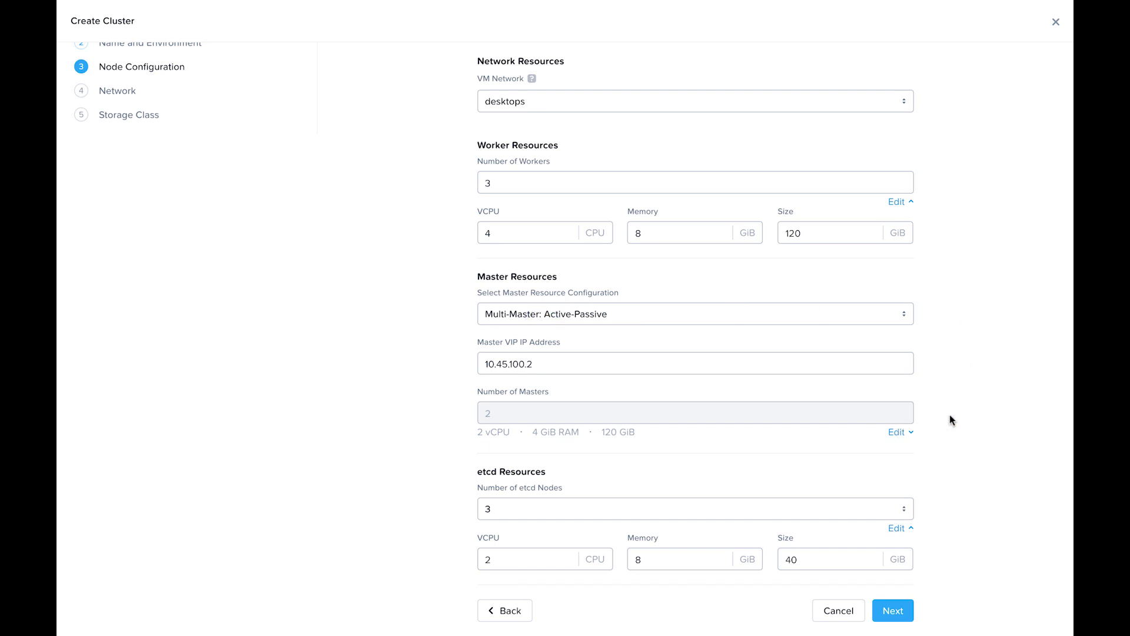
{"action": "left_click", "coordinate": [693, 508]}
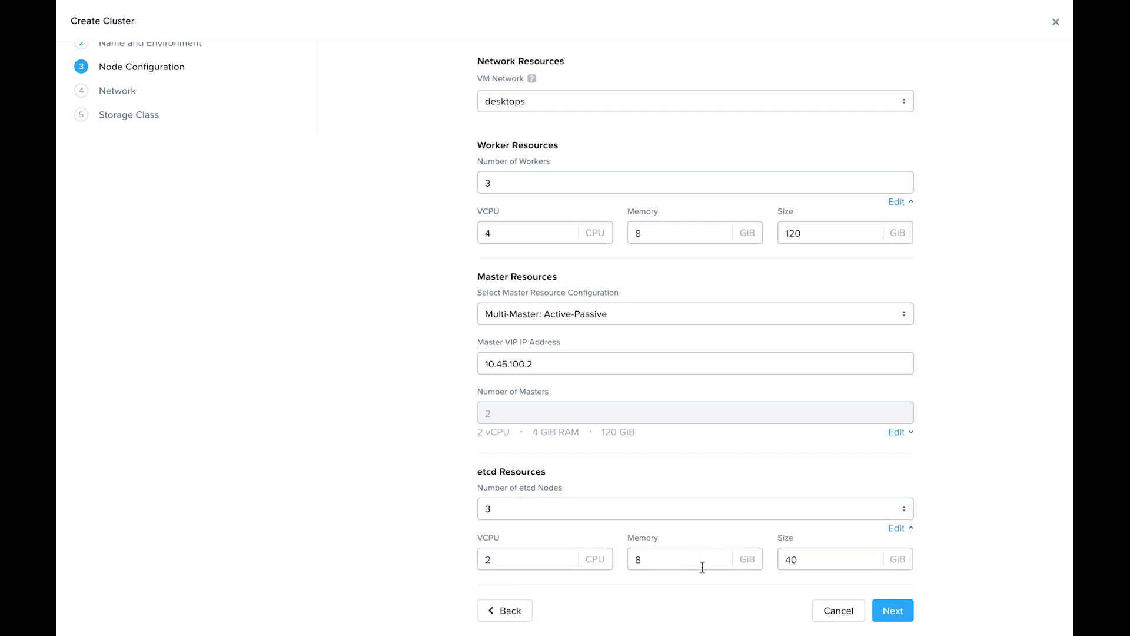
{"action": "mouse_move", "coordinate": [989, 593]}
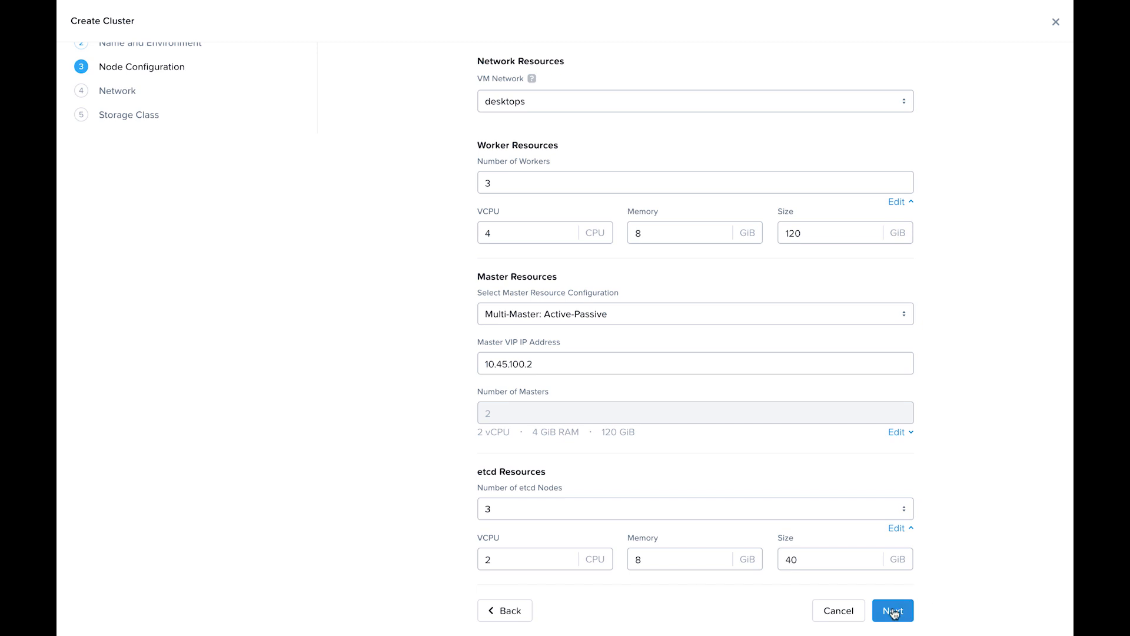
Accept node settings to reach networking: Flannel, service 172.19.0.0/16, pod 172.20.0.0/16
{"action": "left_click", "coordinate": [892, 610]}
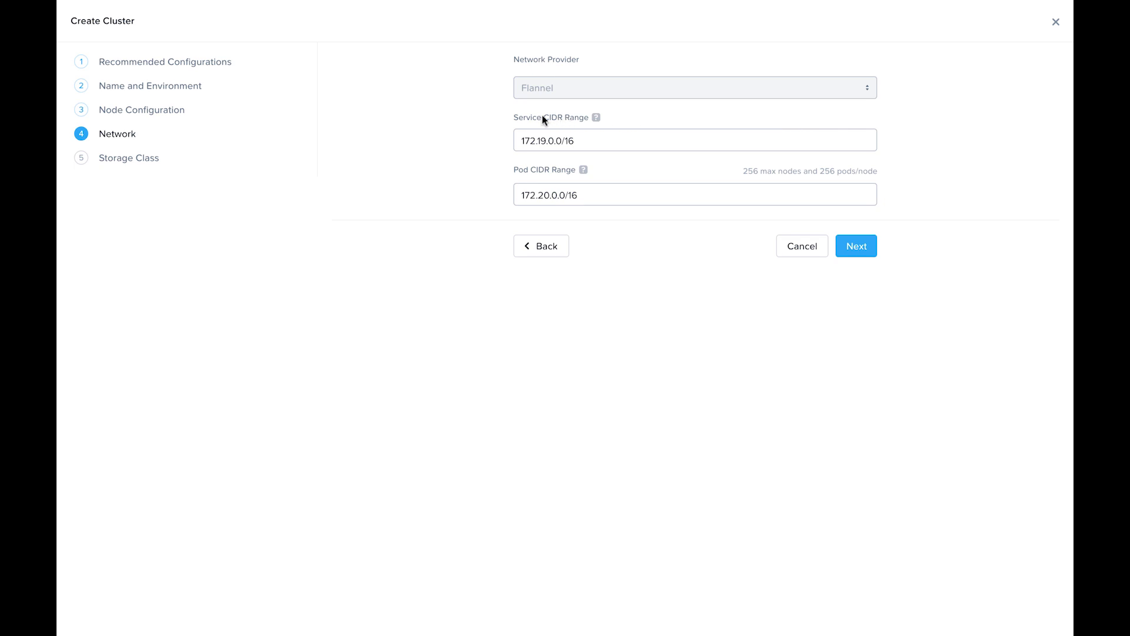
{"action": "mouse_move", "coordinate": [555, 172]}
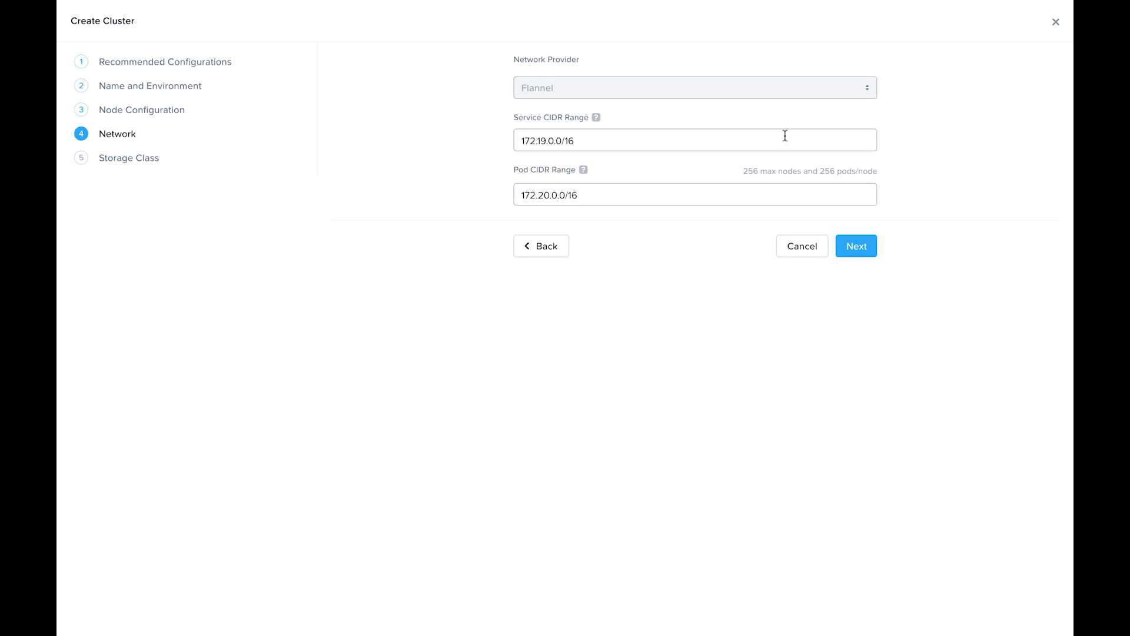
{"action": "mouse_move", "coordinate": [609, 135]}
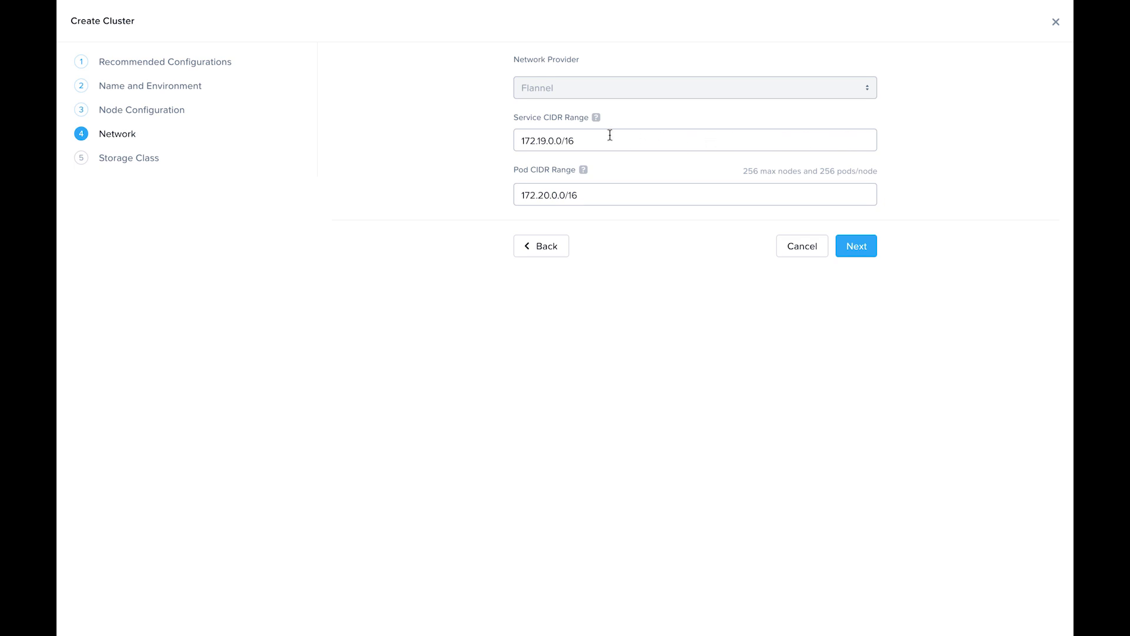
{"action": "mouse_move", "coordinate": [767, 203]}
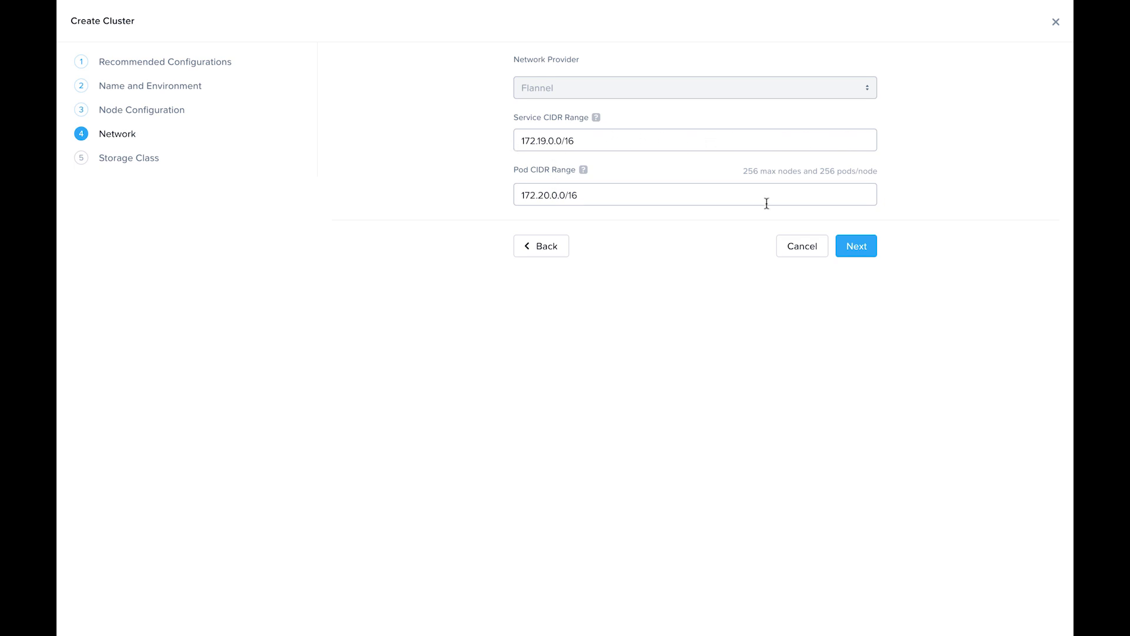
{"action": "mouse_move", "coordinate": [885, 247]}
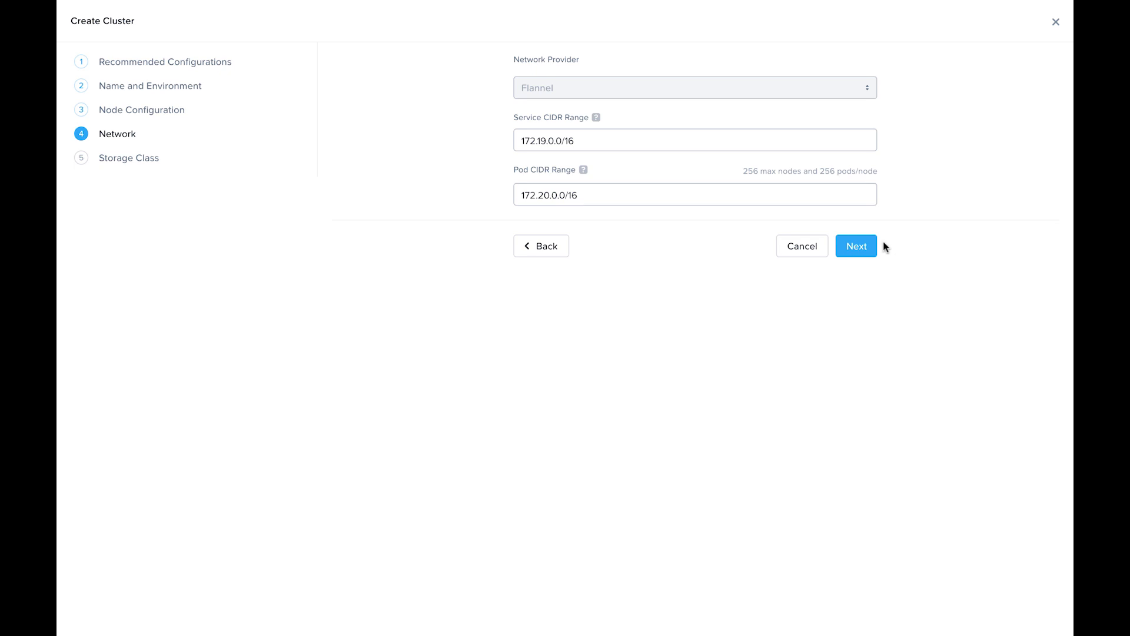
On Storage Class, enter admin as cluster username plus password and check tme-gpu
{"action": "left_click", "coordinate": [856, 245]}
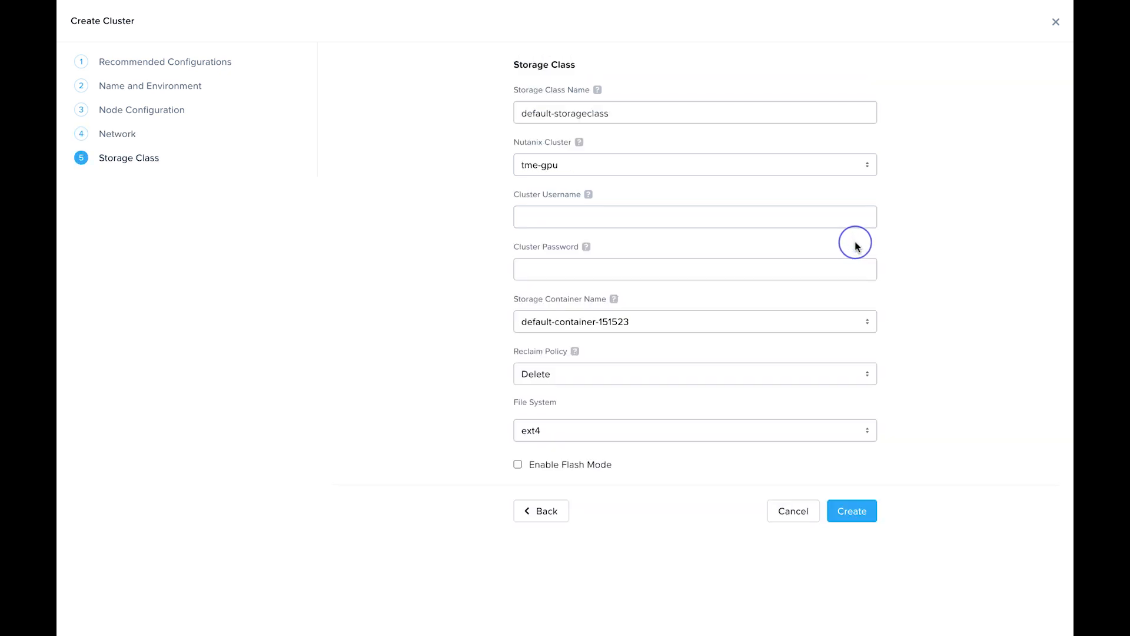
{"action": "mouse_move", "coordinate": [918, 241]}
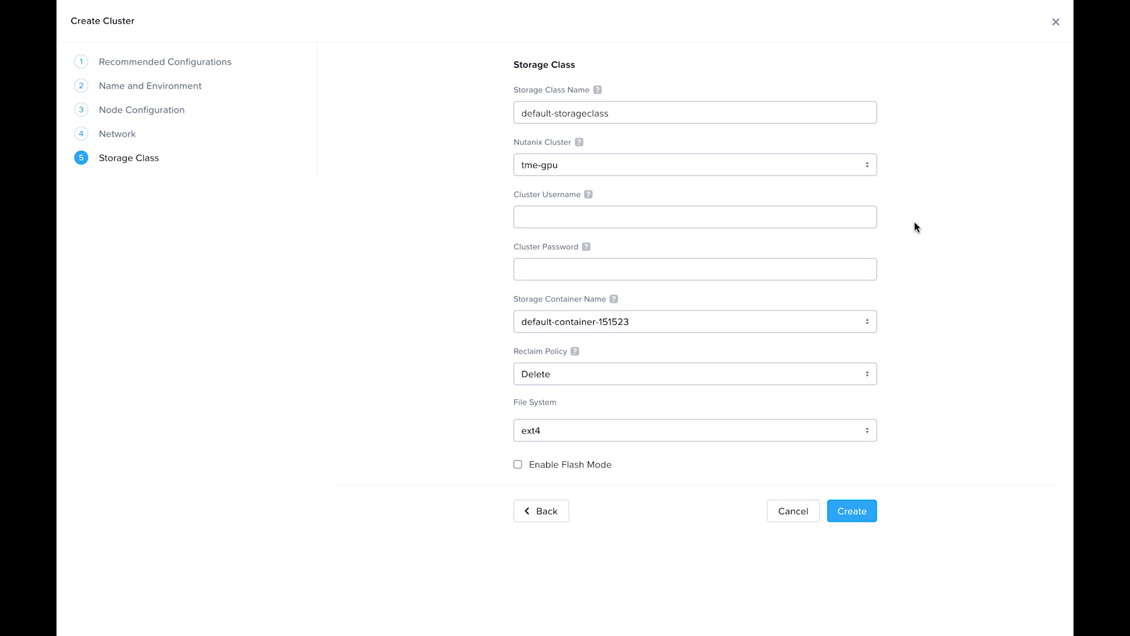
{"action": "mouse_move", "coordinate": [892, 211]}
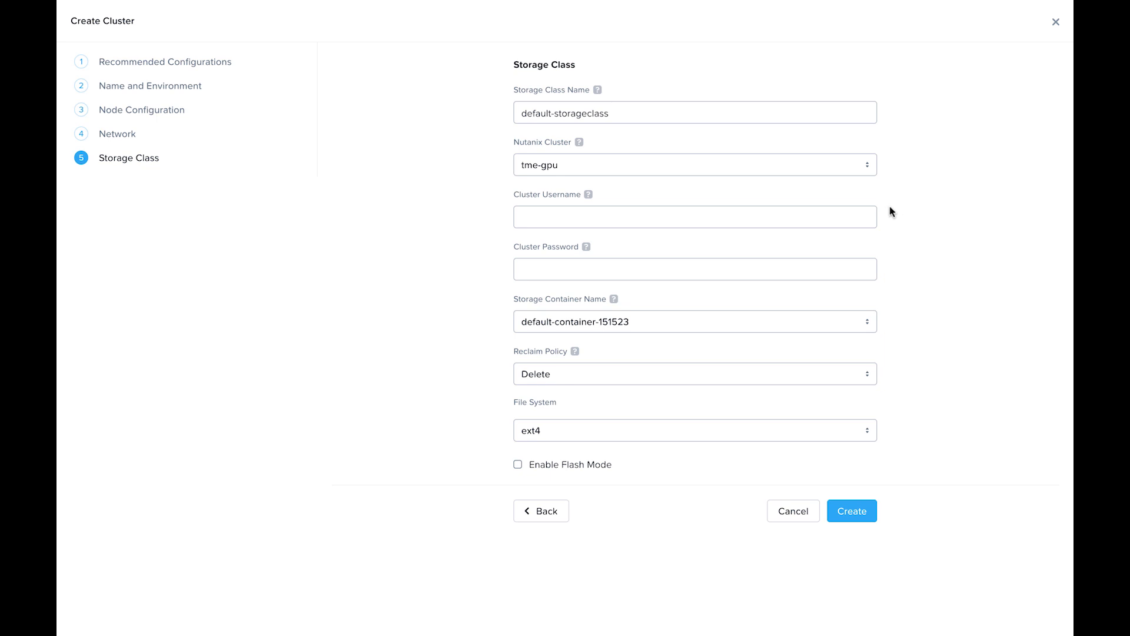
{"action": "left_click", "coordinate": [694, 216]}
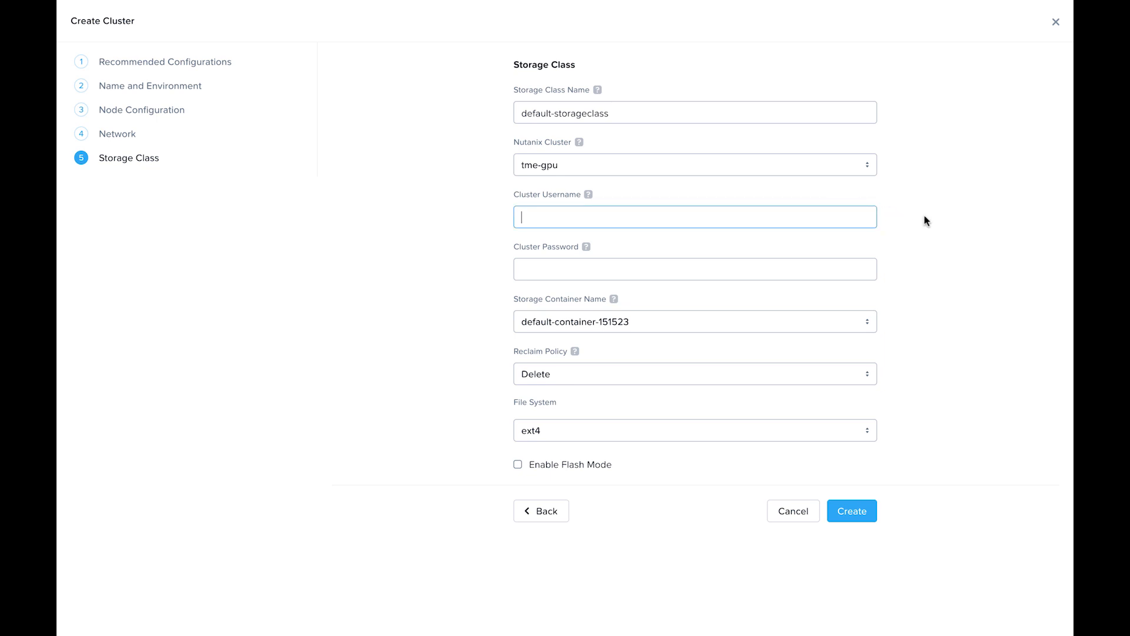
{"action": "type", "text": "admin"}
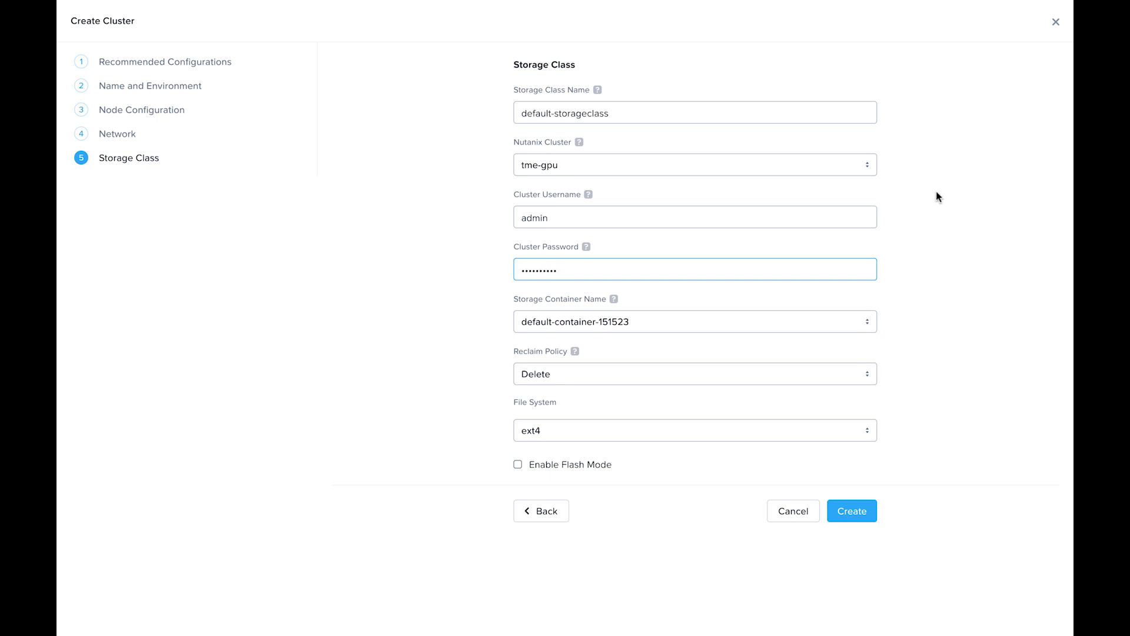
{"action": "left_click", "coordinate": [694, 165]}
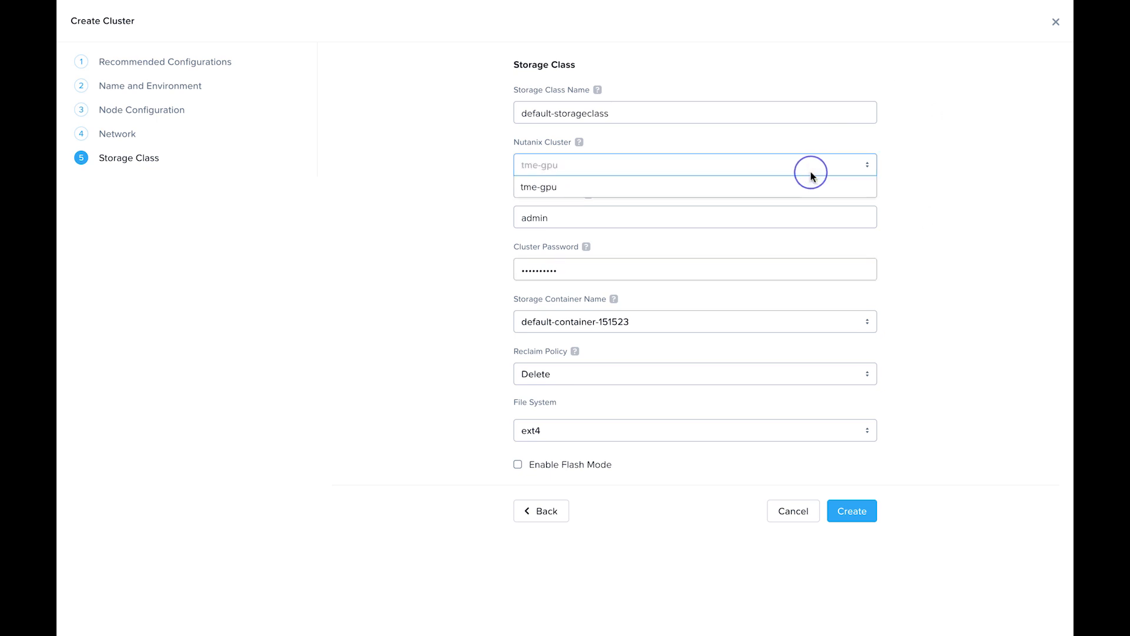
{"action": "mouse_move", "coordinate": [911, 183]}
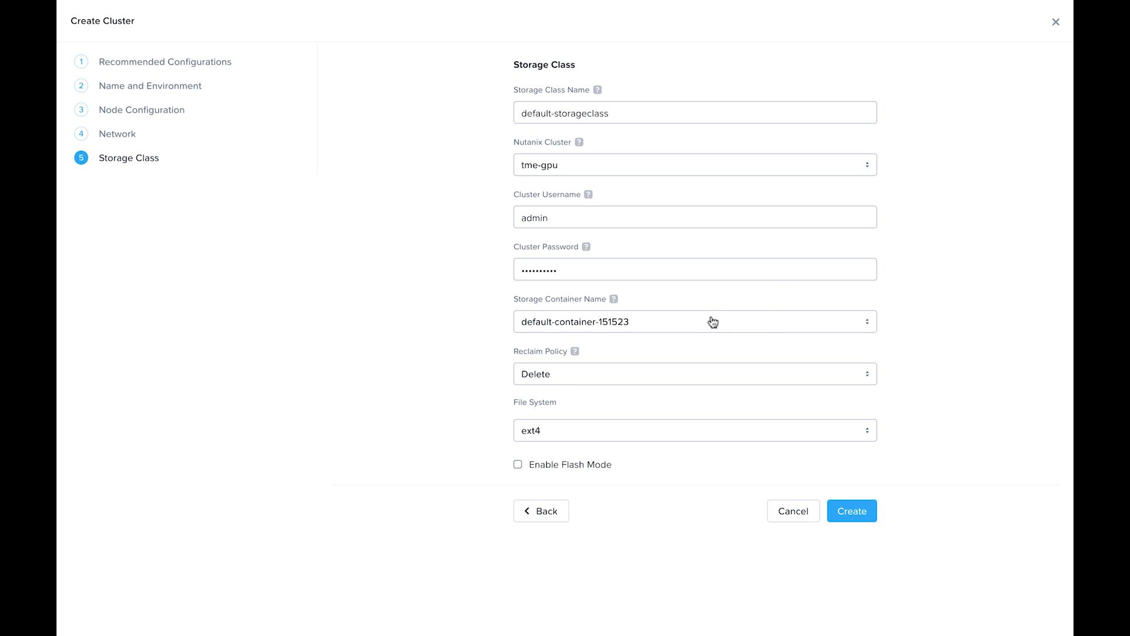
Keep container default-container-151523, Delete reclaim policy and ext4, then submit creation
{"action": "left_click", "coordinate": [694, 322]}
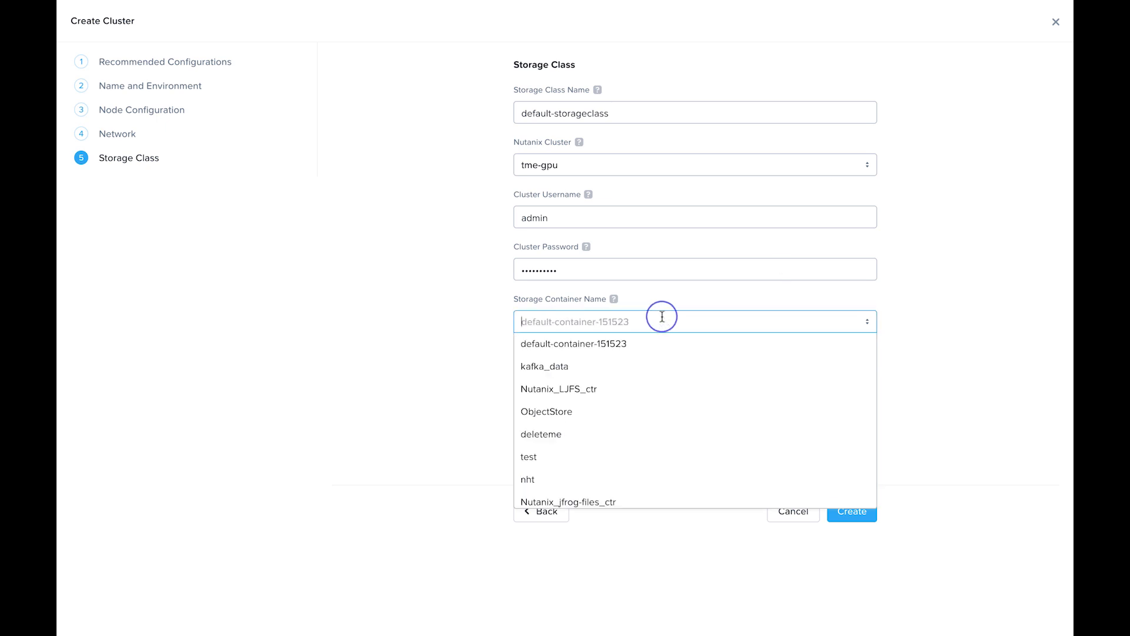
{"action": "mouse_move", "coordinate": [652, 343]}
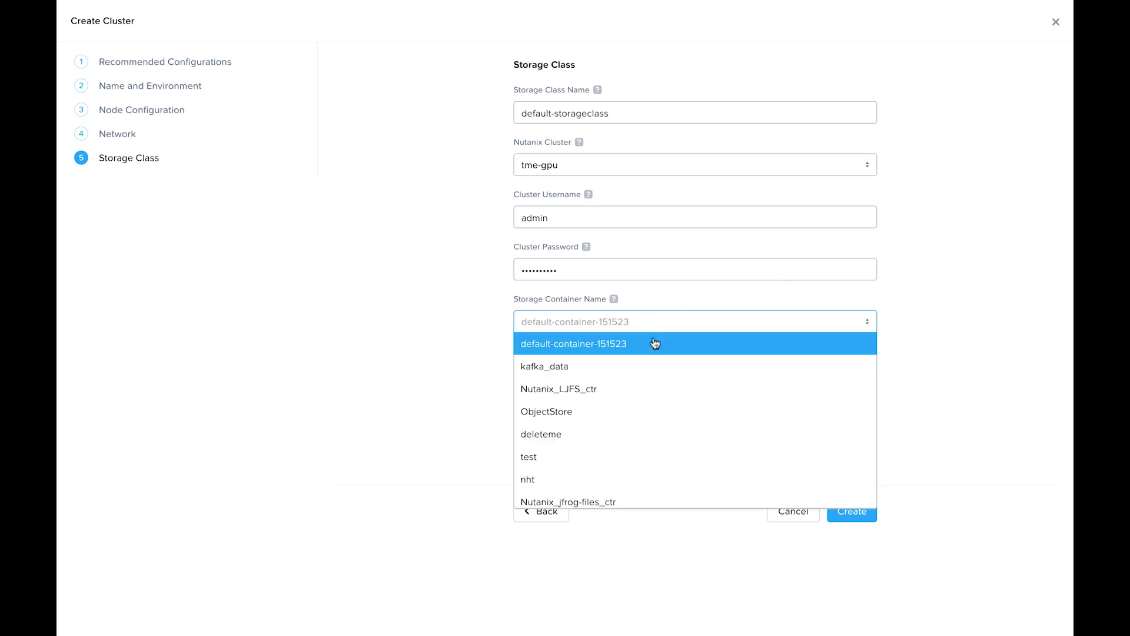
{"action": "left_click", "coordinate": [573, 343]}
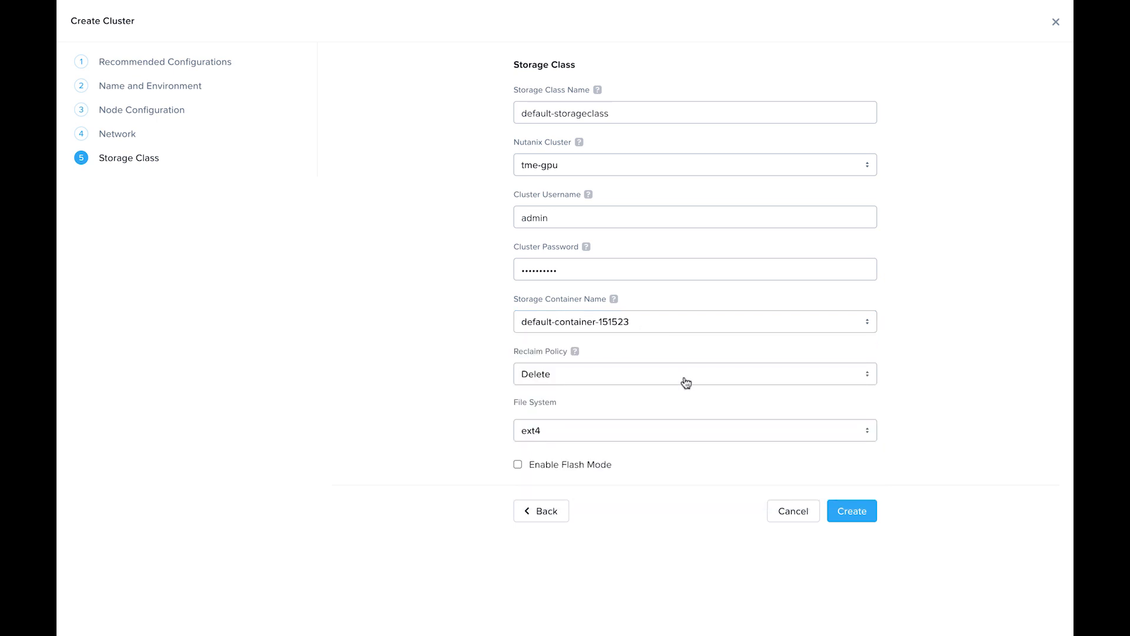
{"action": "mouse_move", "coordinate": [575, 351]}
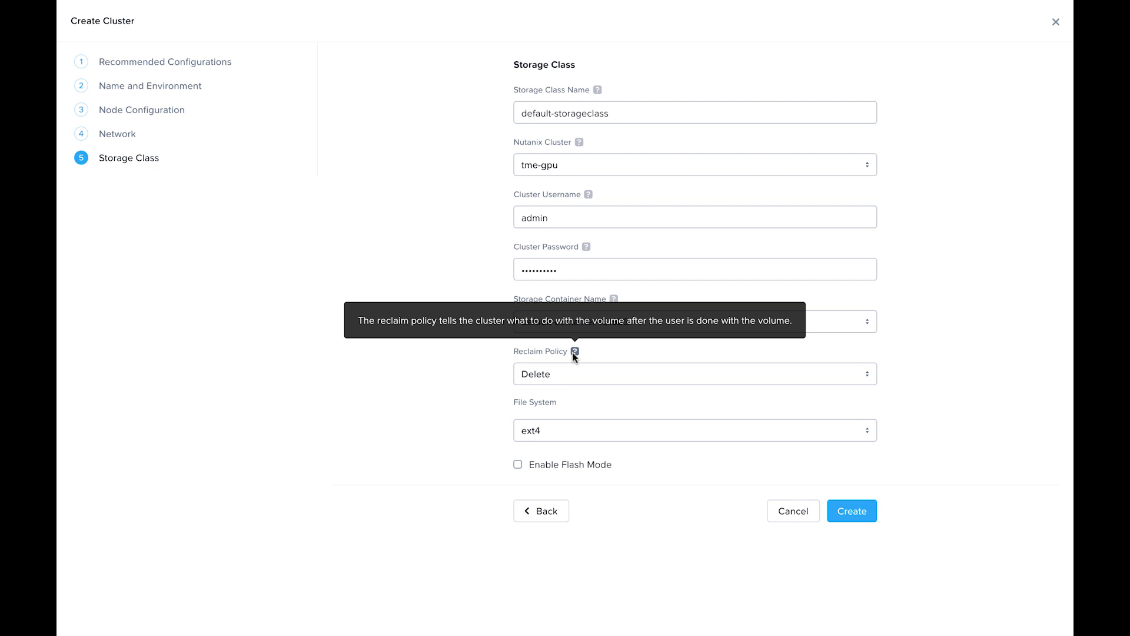
{"action": "left_click", "coordinate": [693, 373]}
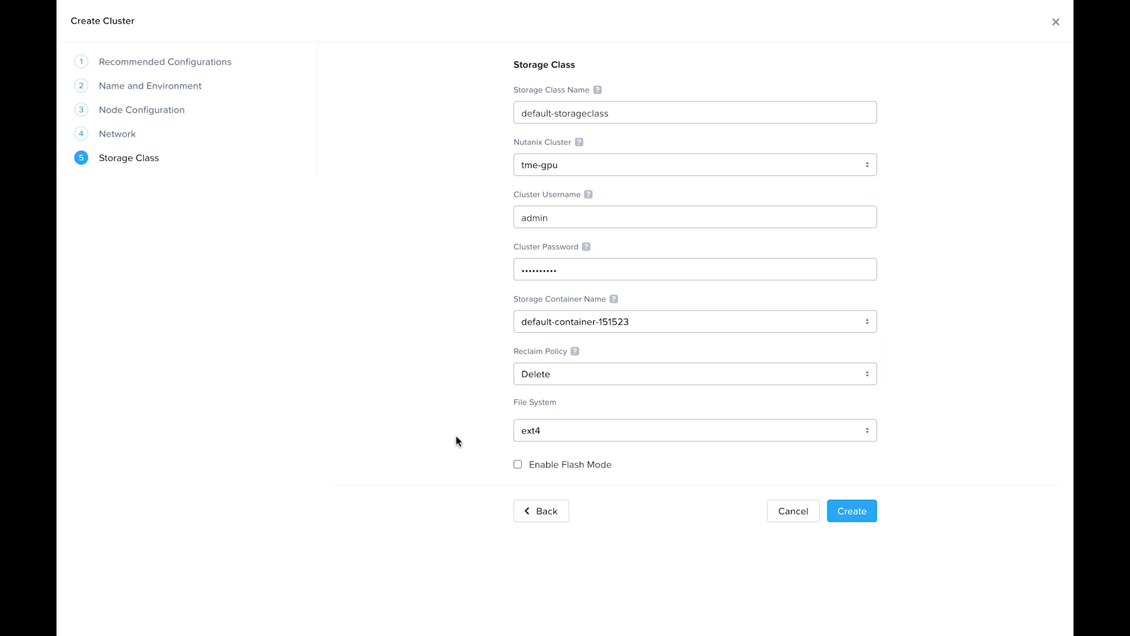
{"action": "left_click", "coordinate": [694, 430]}
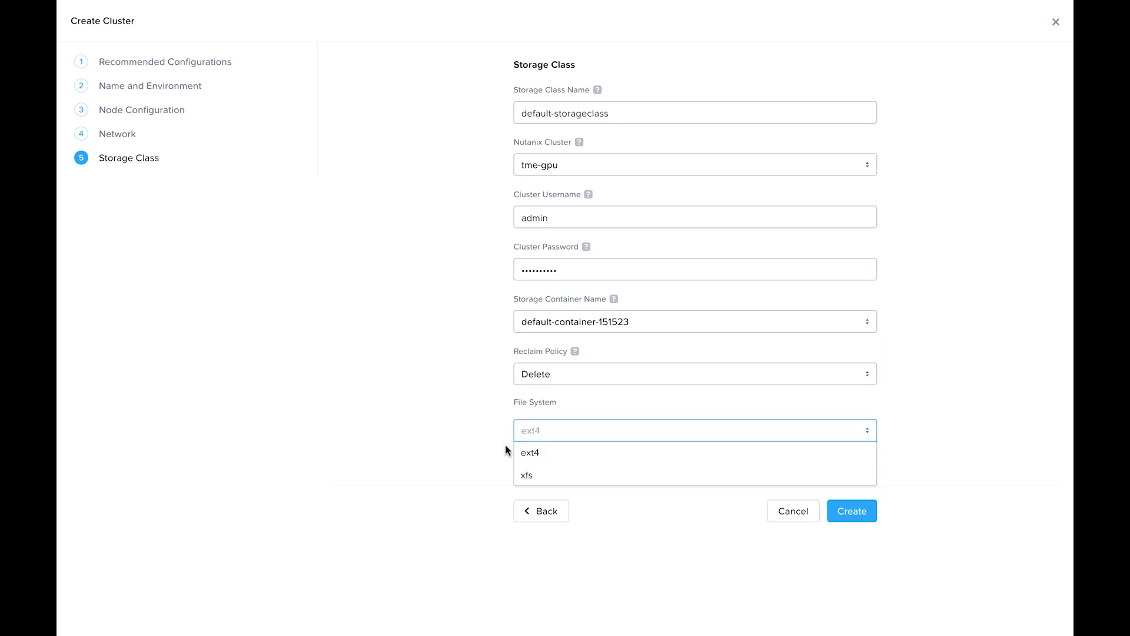
{"action": "left_click", "coordinate": [530, 451]}
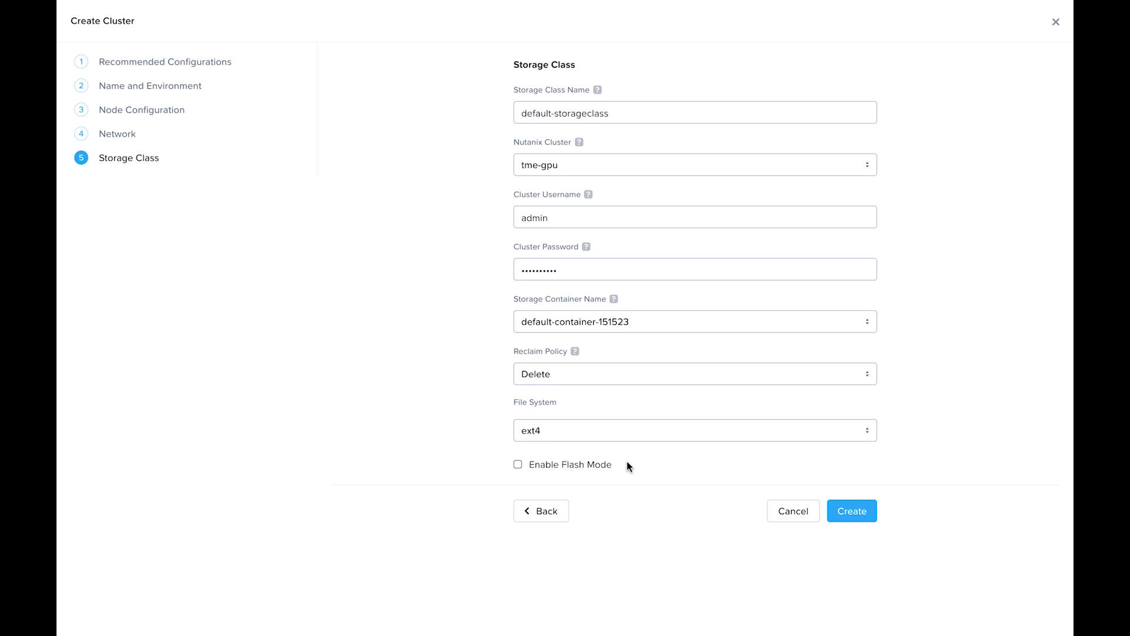
{"action": "mouse_move", "coordinate": [786, 457]}
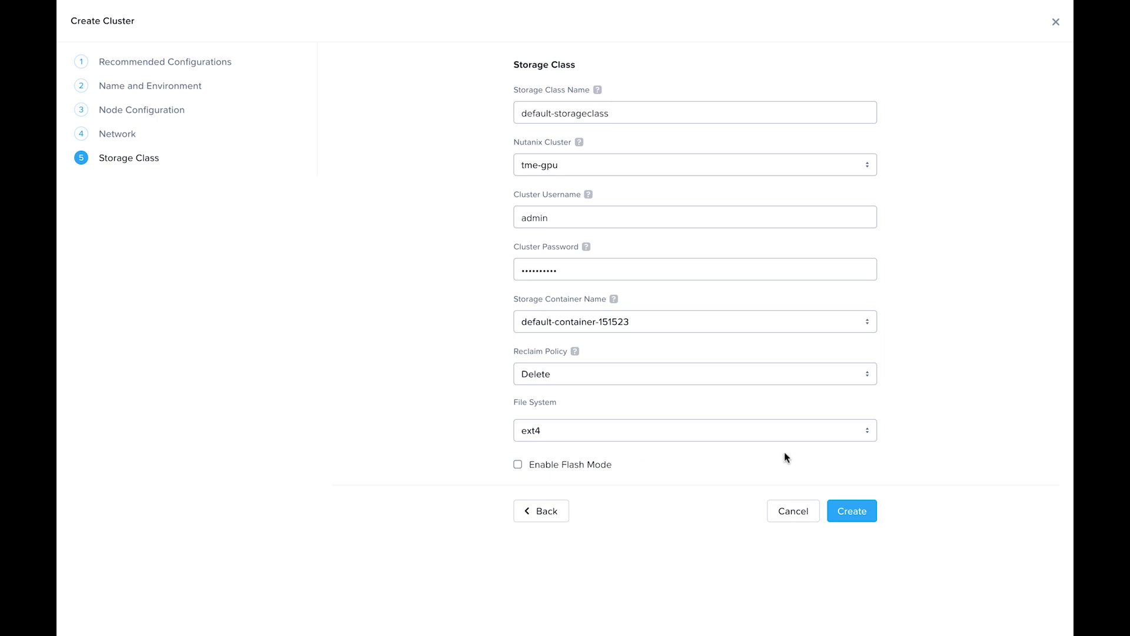
{"action": "left_click", "coordinate": [851, 510]}
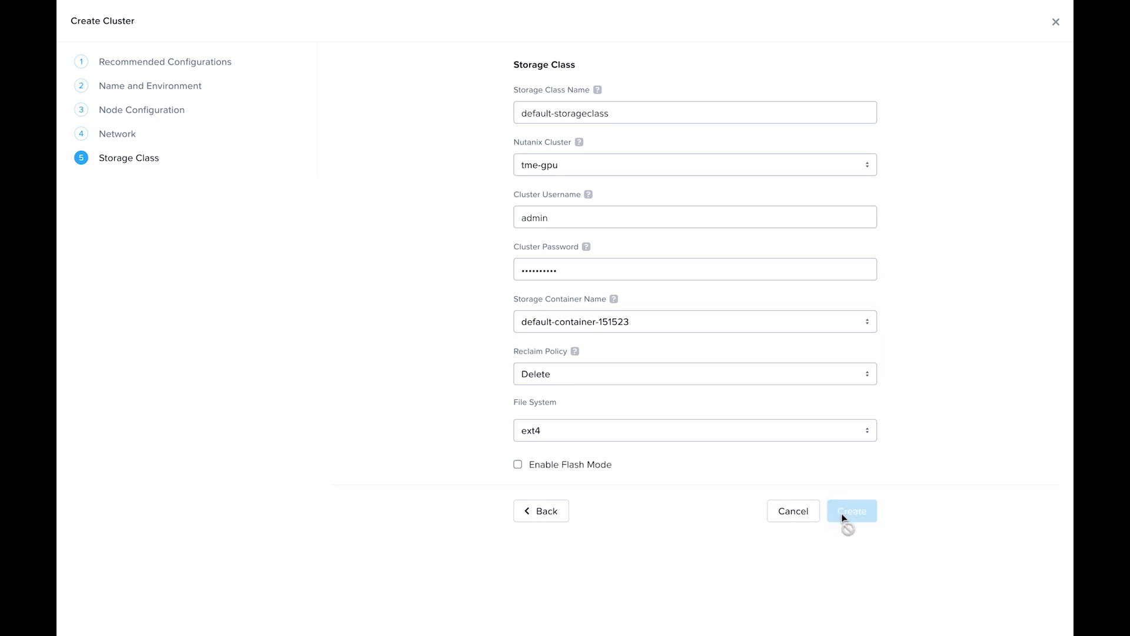
Create karbon-demo and watch its deployment progress reach 8%
{"action": "left_click", "coordinate": [851, 510]}
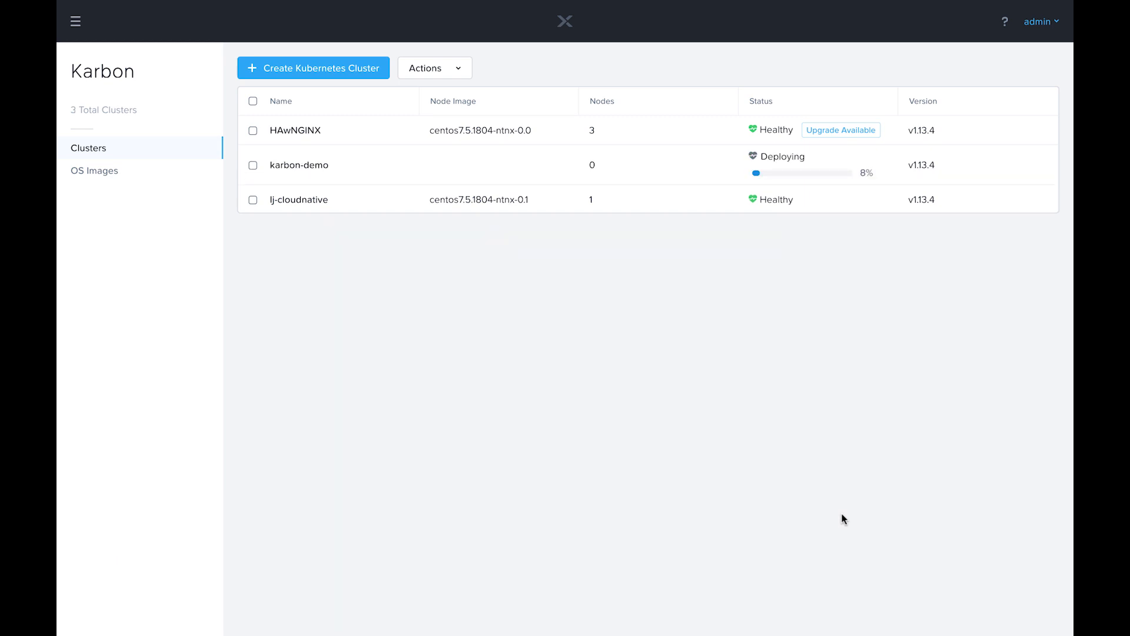
{"action": "mouse_move", "coordinate": [773, 180]}
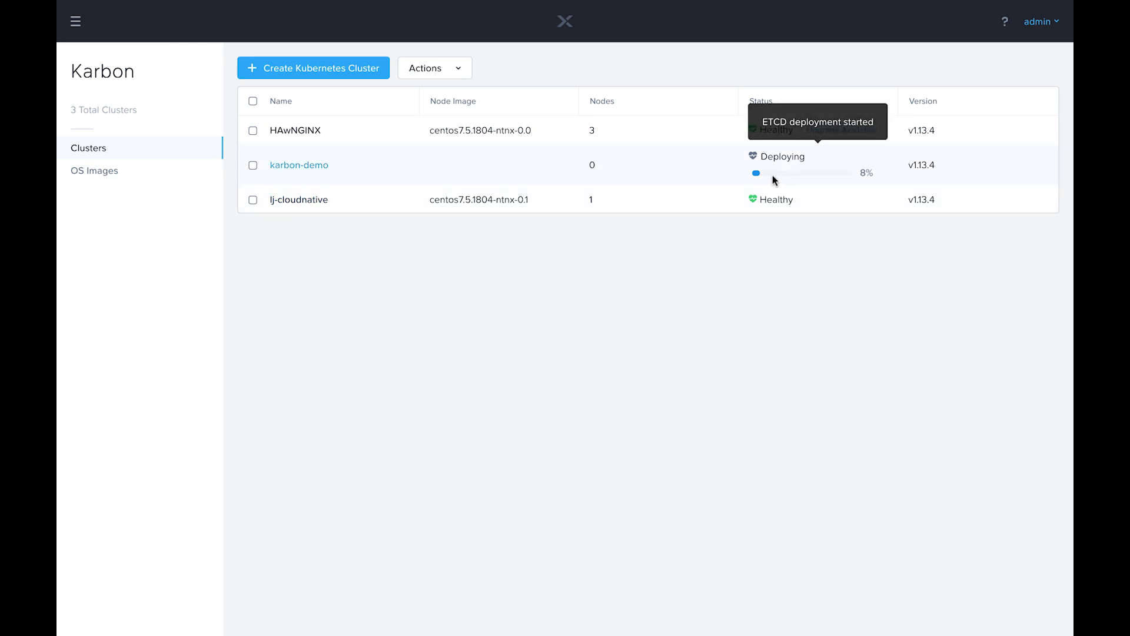
{"action": "mouse_move", "coordinate": [805, 176]}
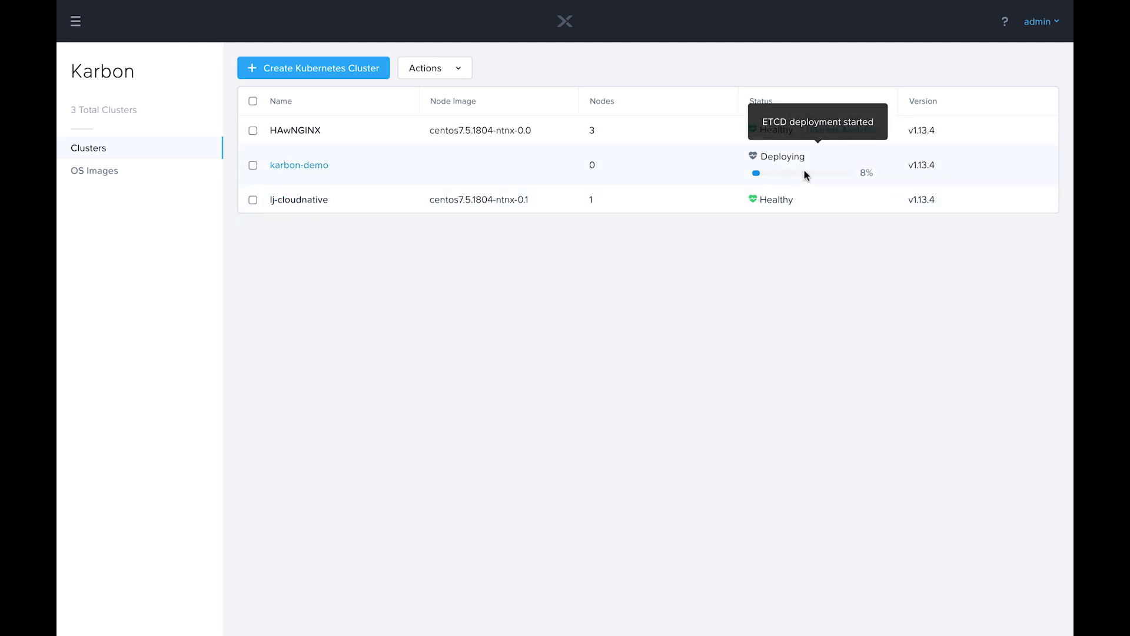
{"action": "mouse_move", "coordinate": [817, 298]}
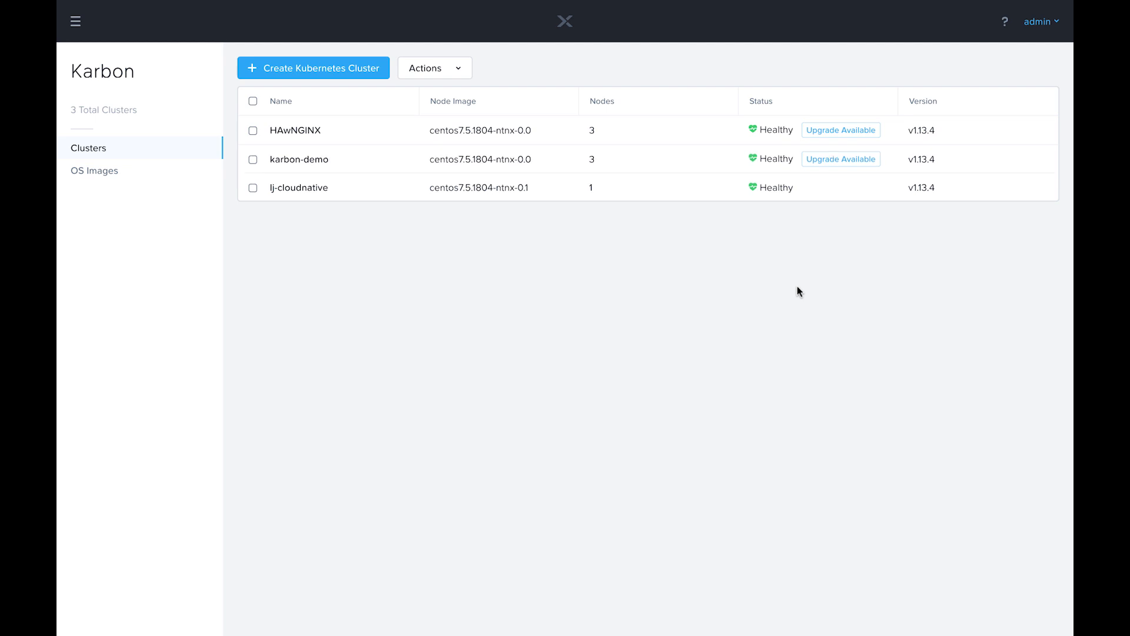
{"action": "mouse_move", "coordinate": [219, 119]}
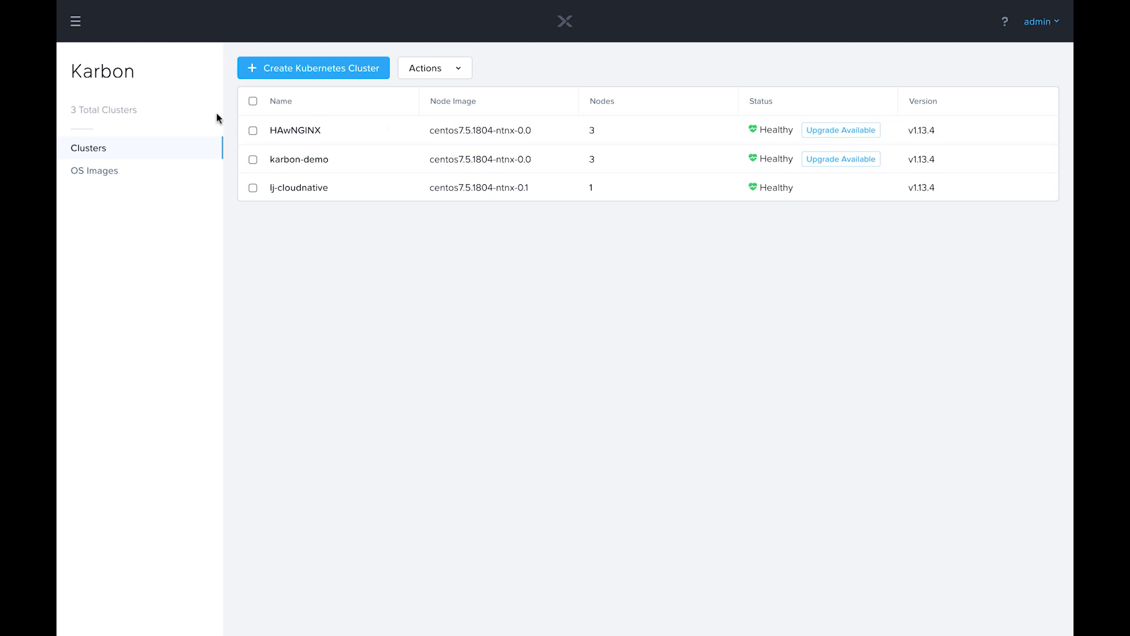
Download the kubeconfig for the healthy karbon-demo cluster from the Actions menu
{"action": "left_click", "coordinate": [253, 160]}
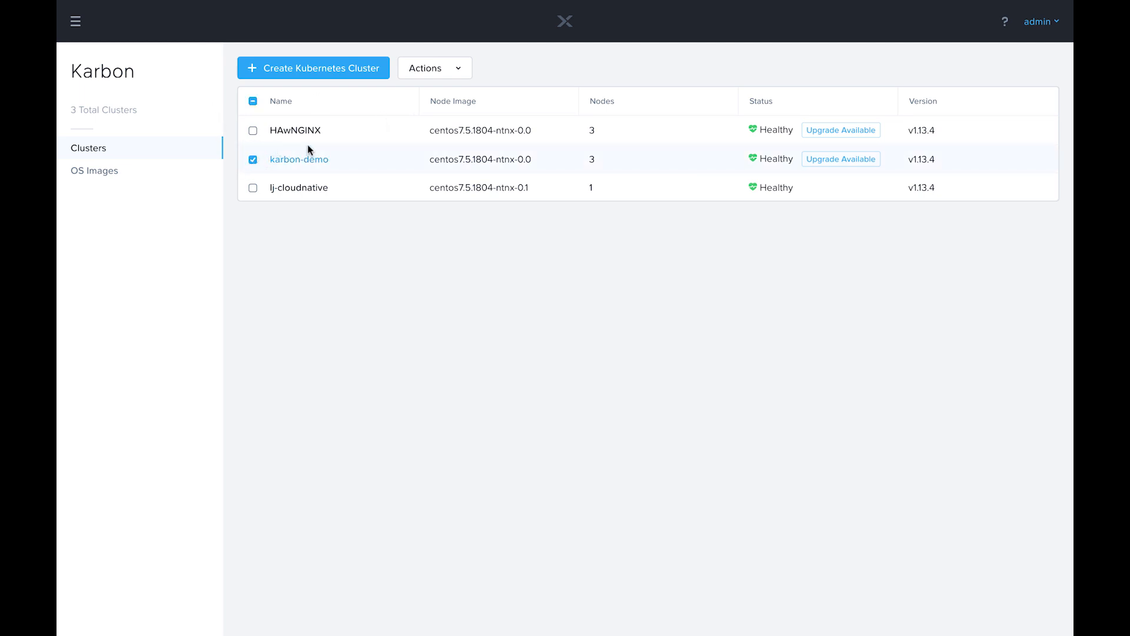
{"action": "left_click", "coordinate": [434, 67]}
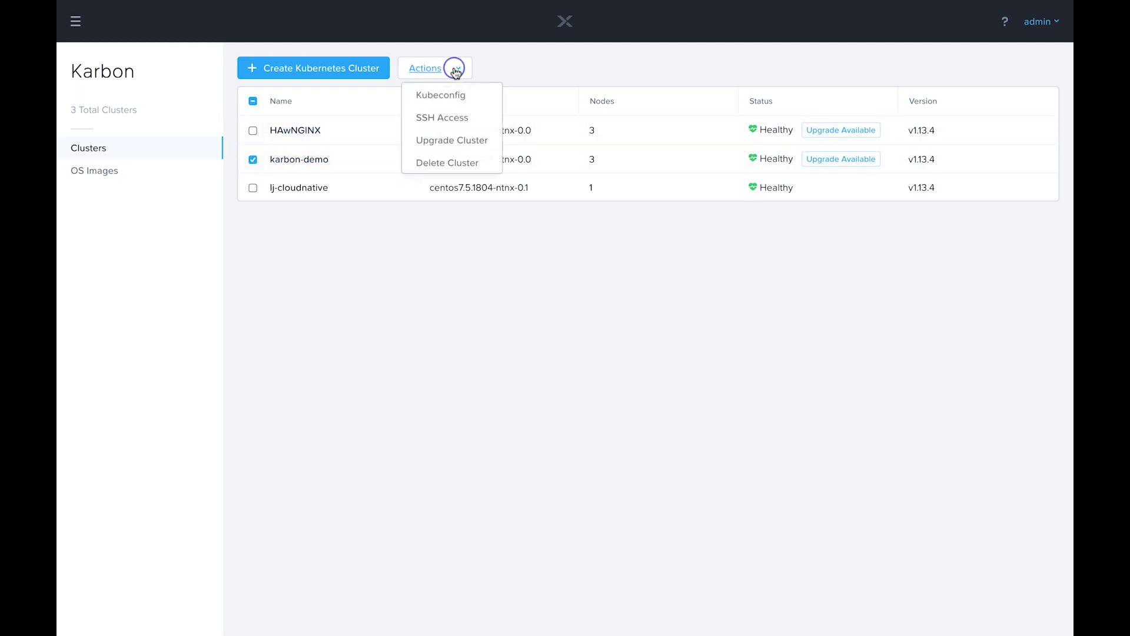
{"action": "left_click", "coordinate": [434, 68]}
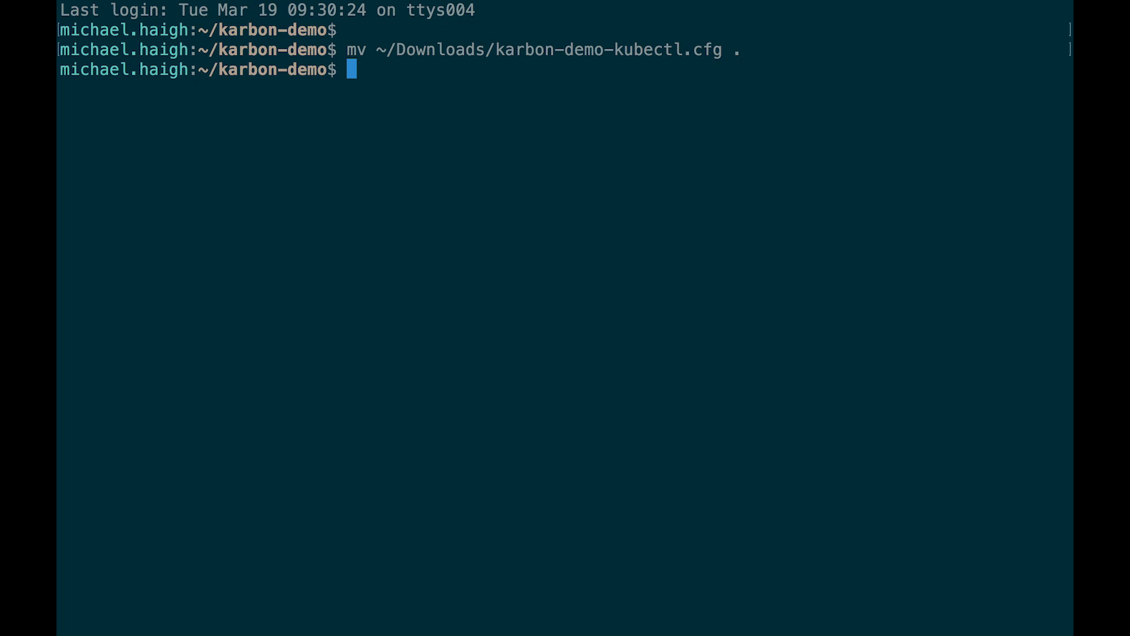
Begin a kubectl command with --kubeconfig= after moving karbon-demo-kubectl.cfg into karbon-demo
{"action": "type", "text": "kubectl --kubeconfig="}
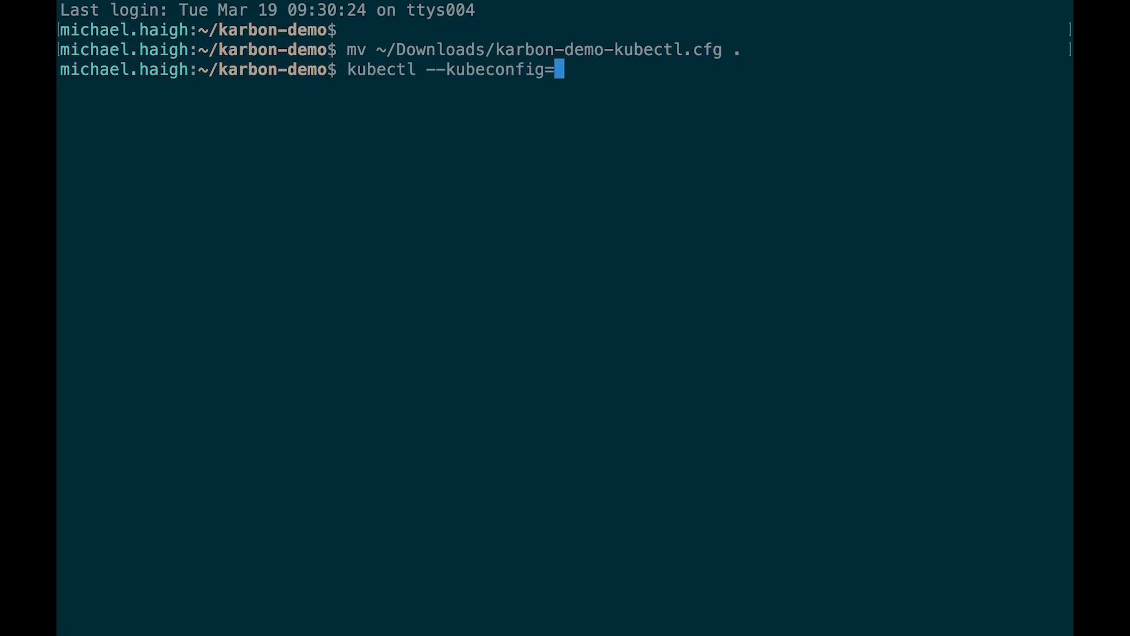